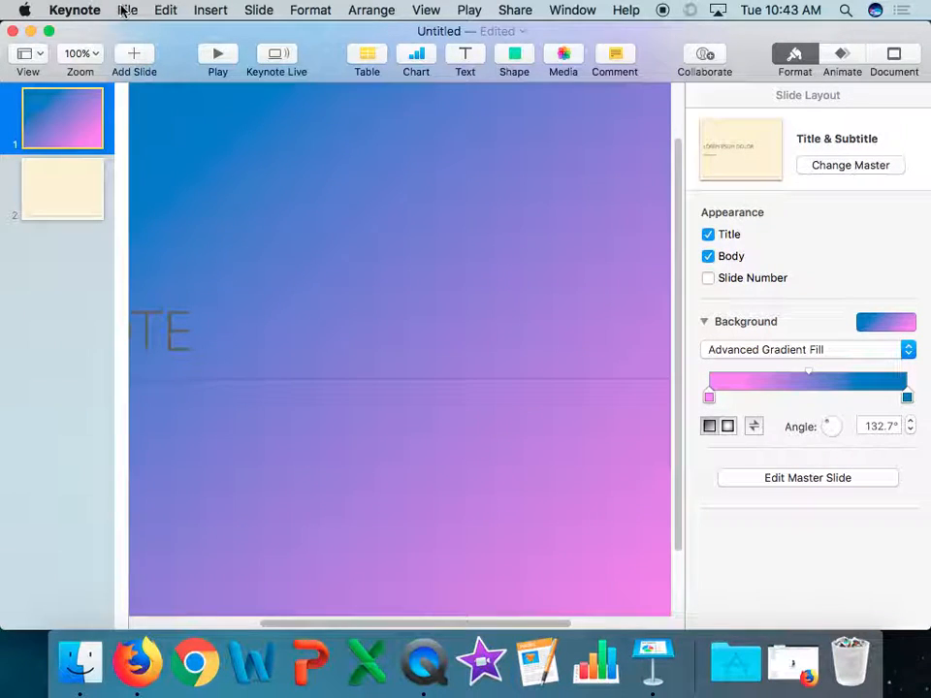
Apply the Basic White theme, keeping the title slide's blue-to-pink gradient
click(127, 10)
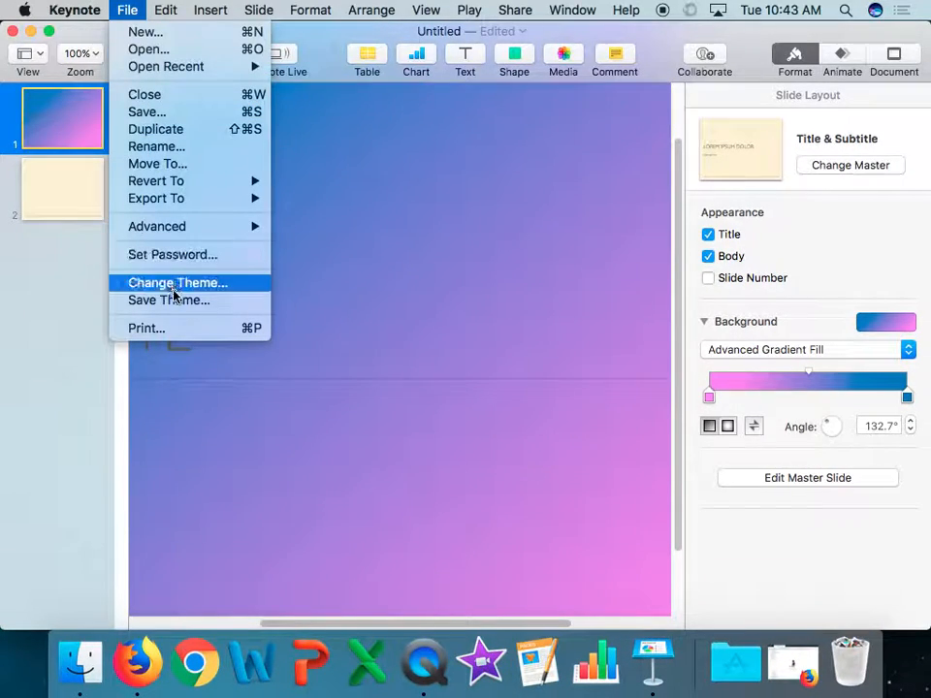
click(164, 10)
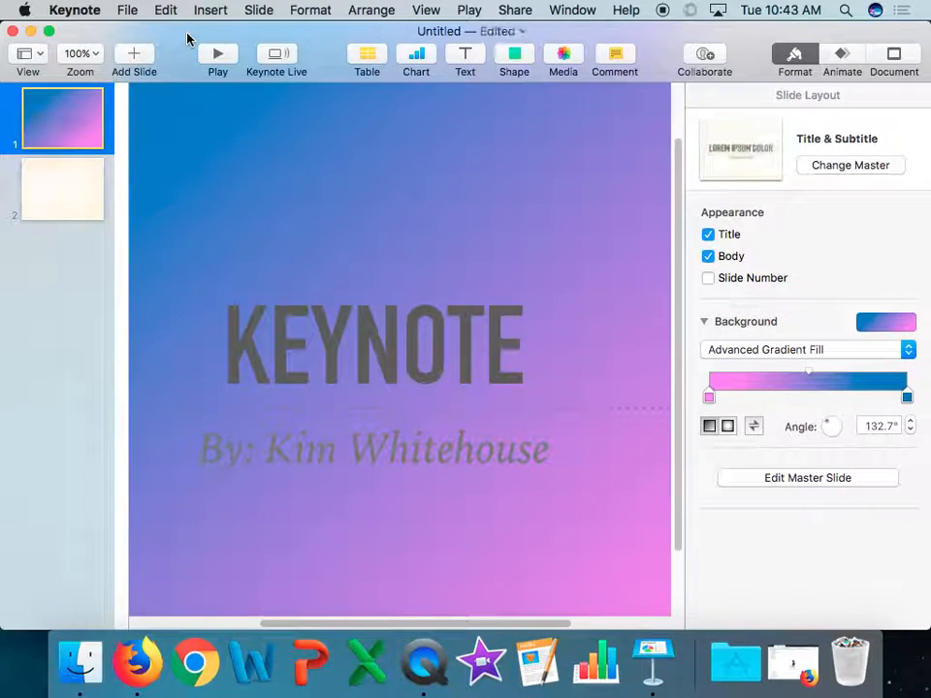
key(Cmd+Z)
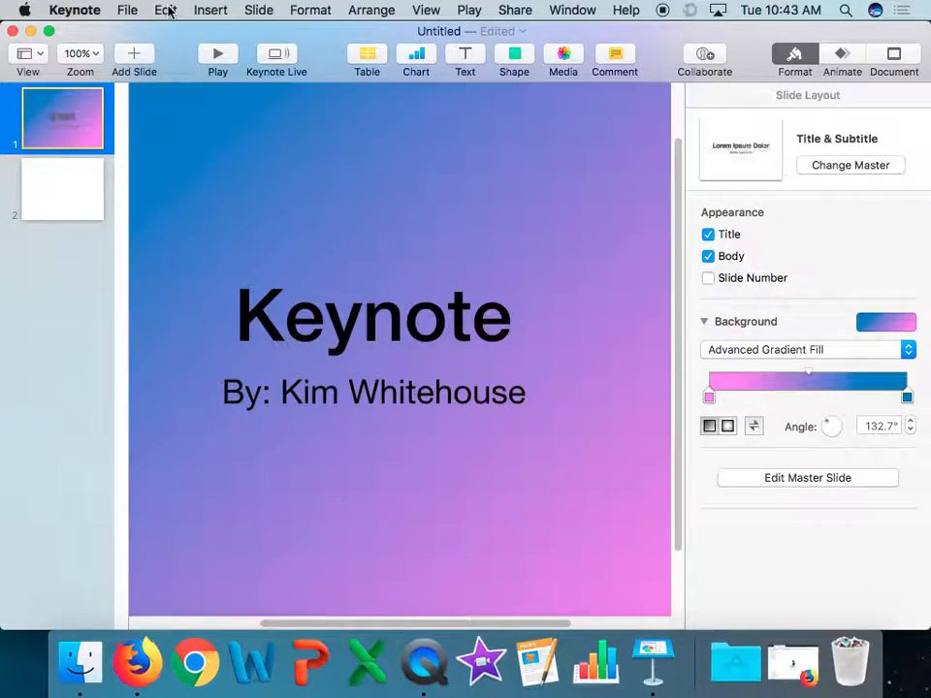
click(165, 10)
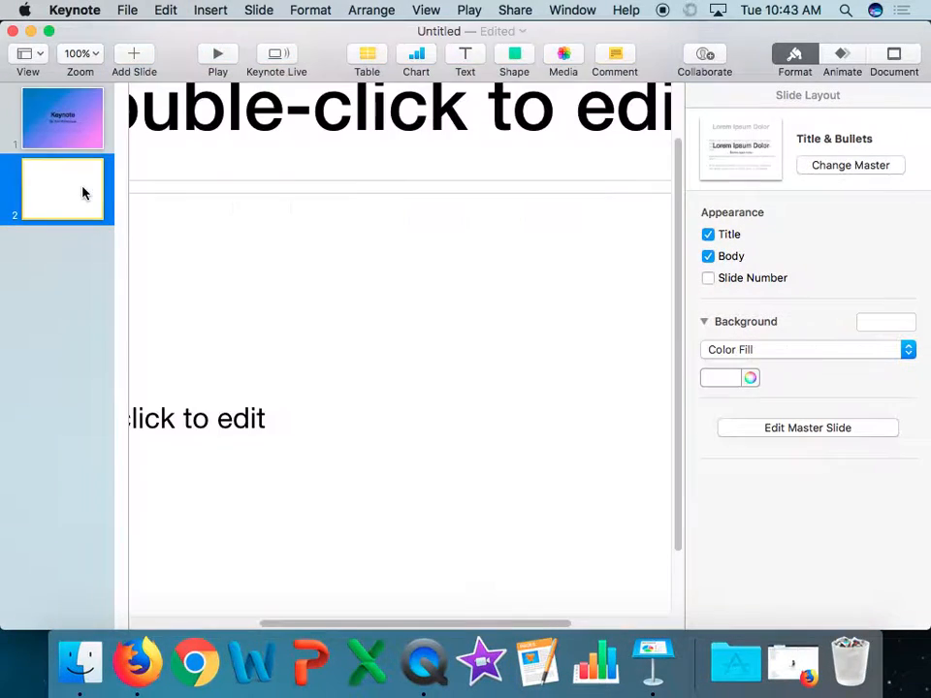
Give slide 2 a Lavender color-fill background, then return to the title slide
click(907, 349)
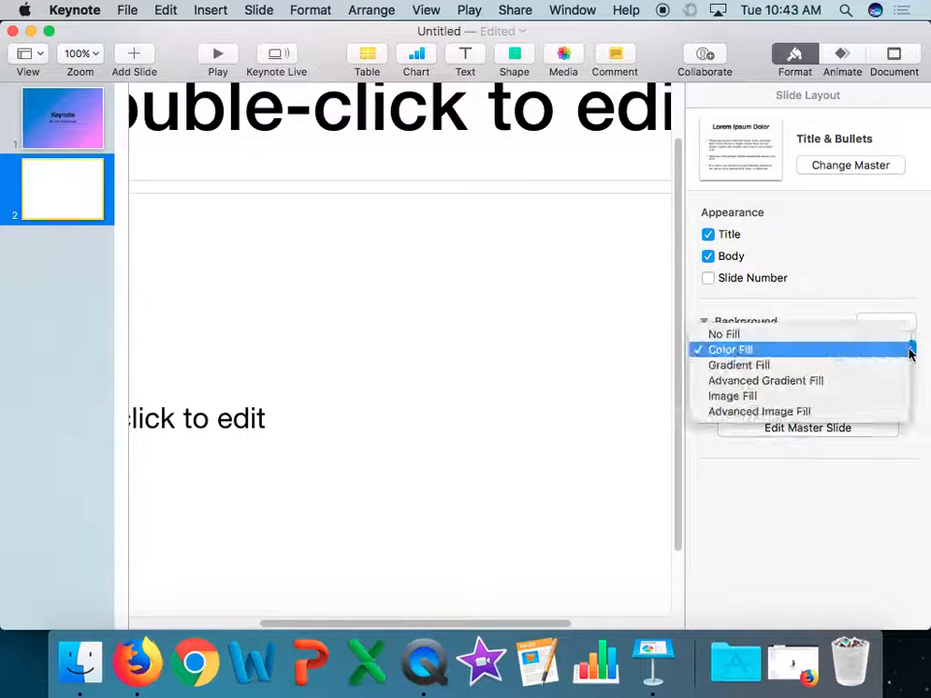
click(729, 349)
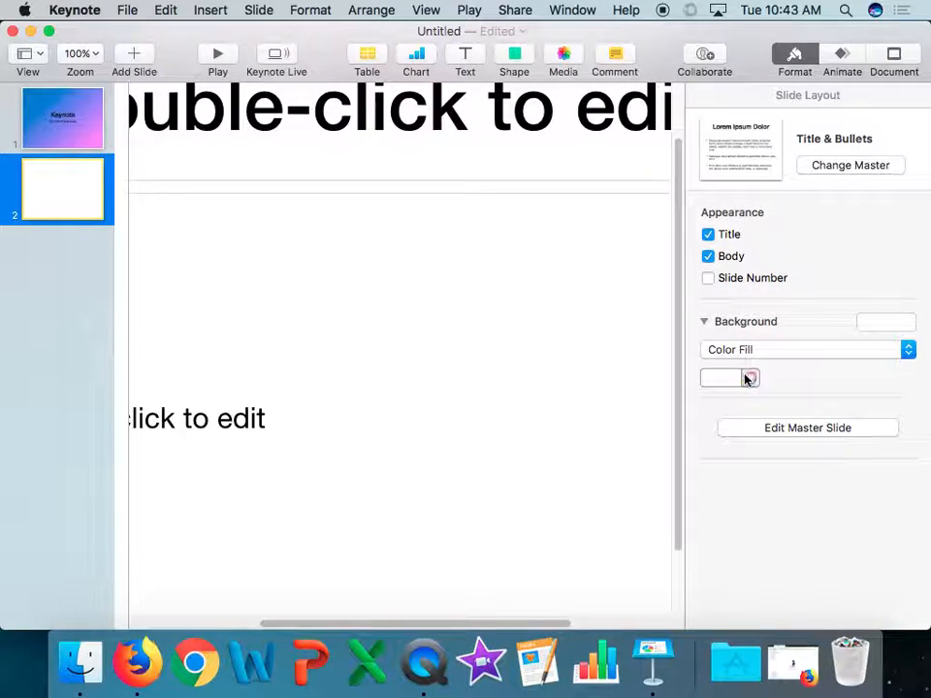
click(749, 377)
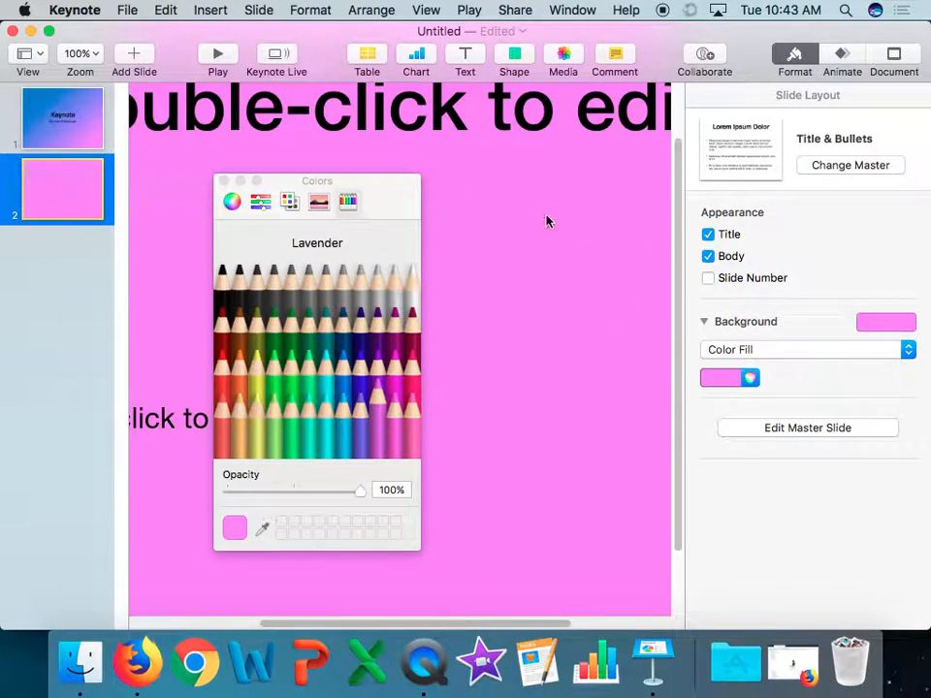
click(61, 117)
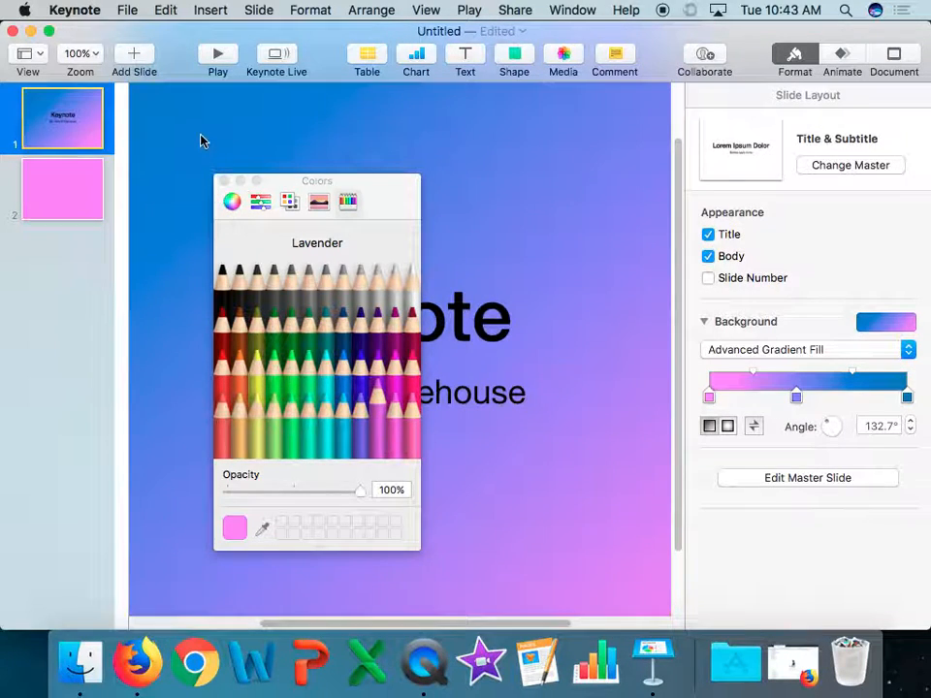
click(225, 181)
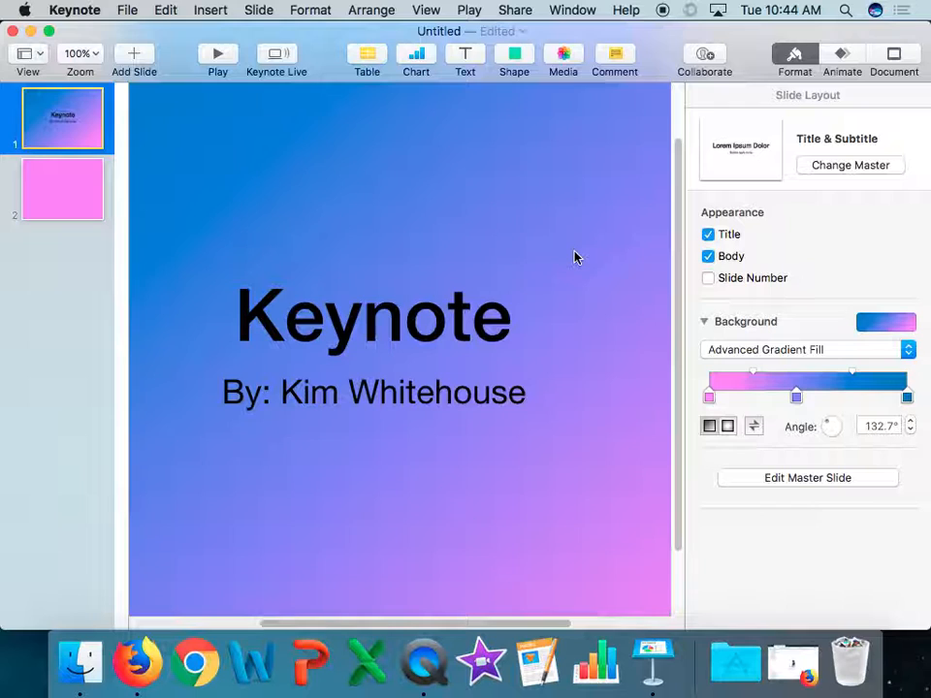
mouse_move(801, 302)
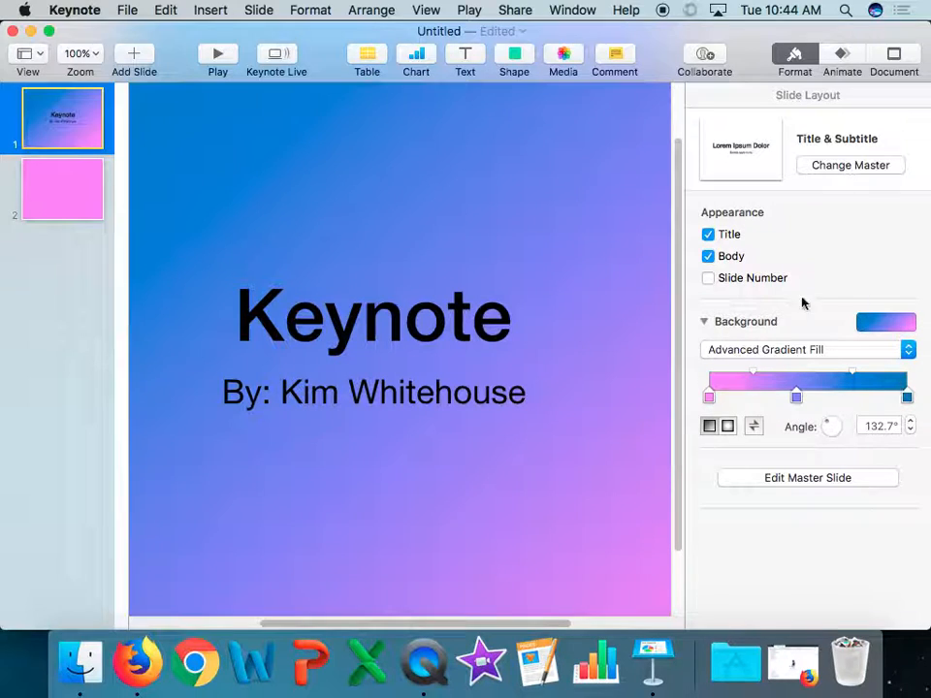
mouse_move(594, 488)
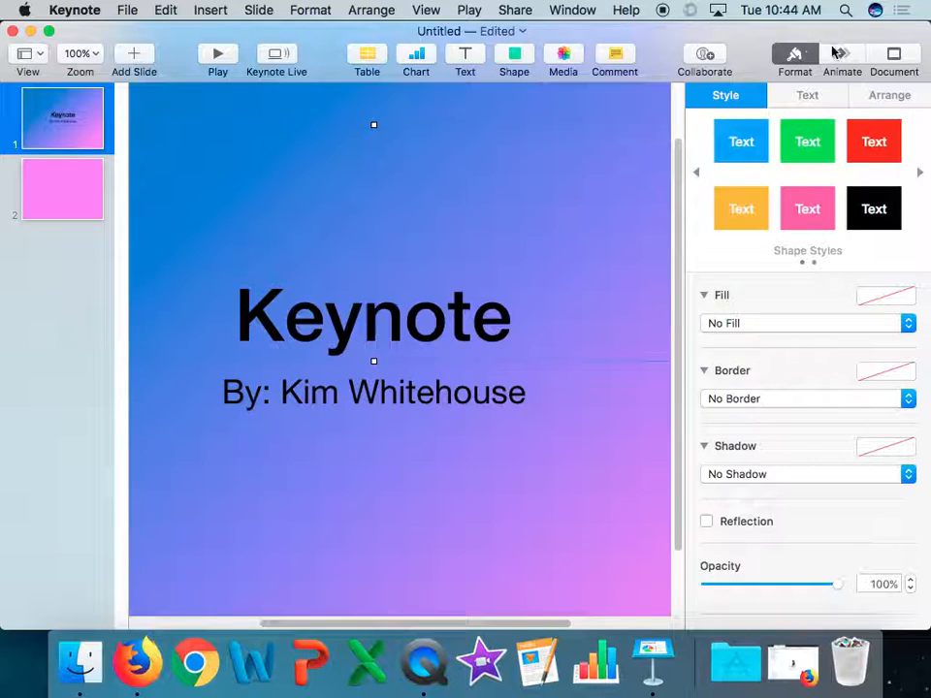
mouse_move(823, 633)
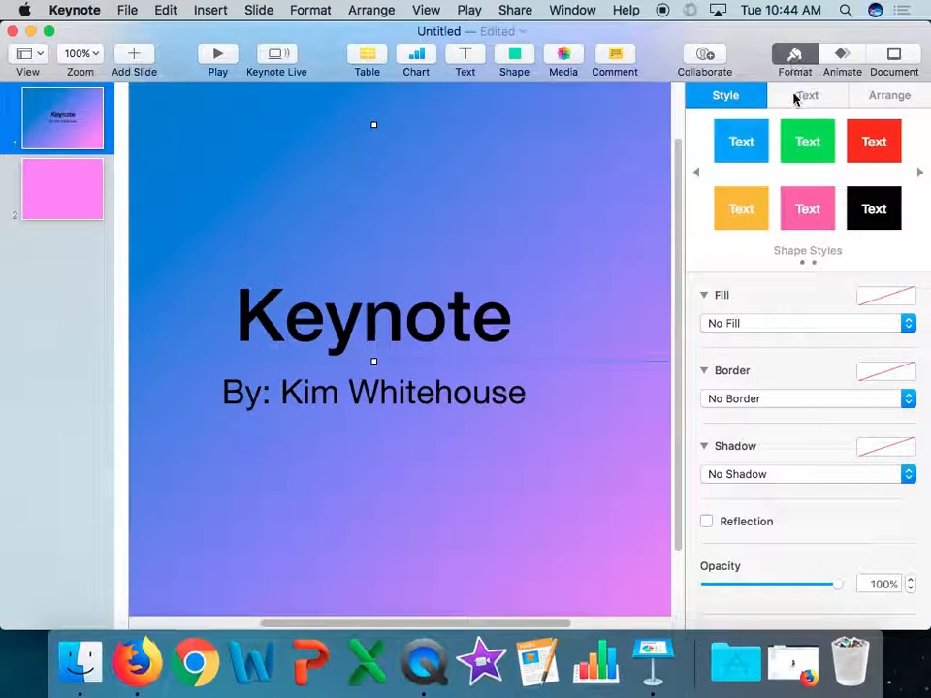
mouse_move(812, 578)
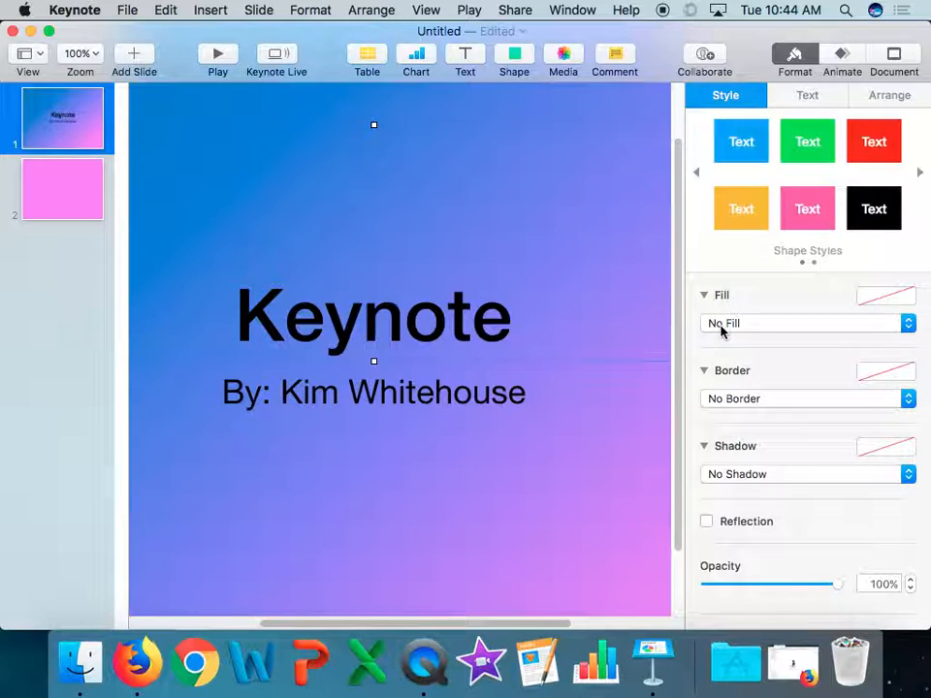
mouse_move(721, 327)
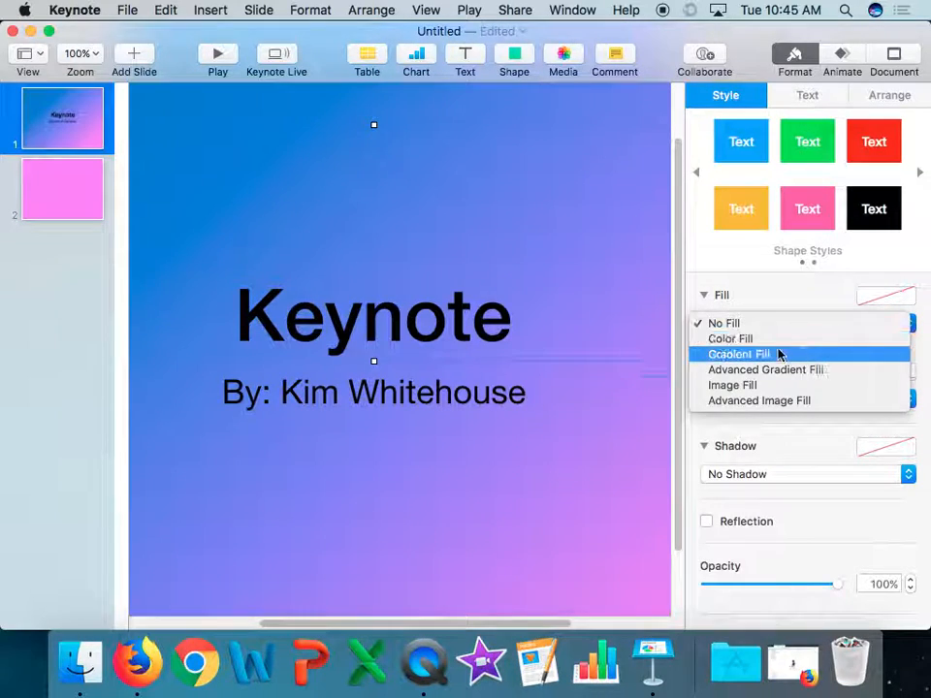
Set the title box fill to a yellow-to-green gradient and close the Colors window
click(730, 339)
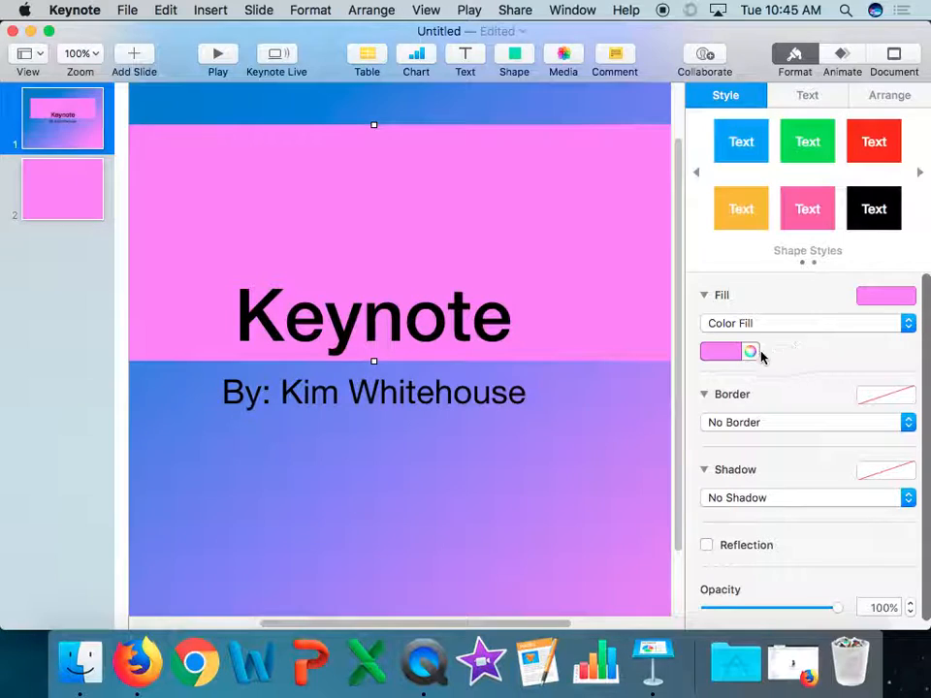
click(751, 351)
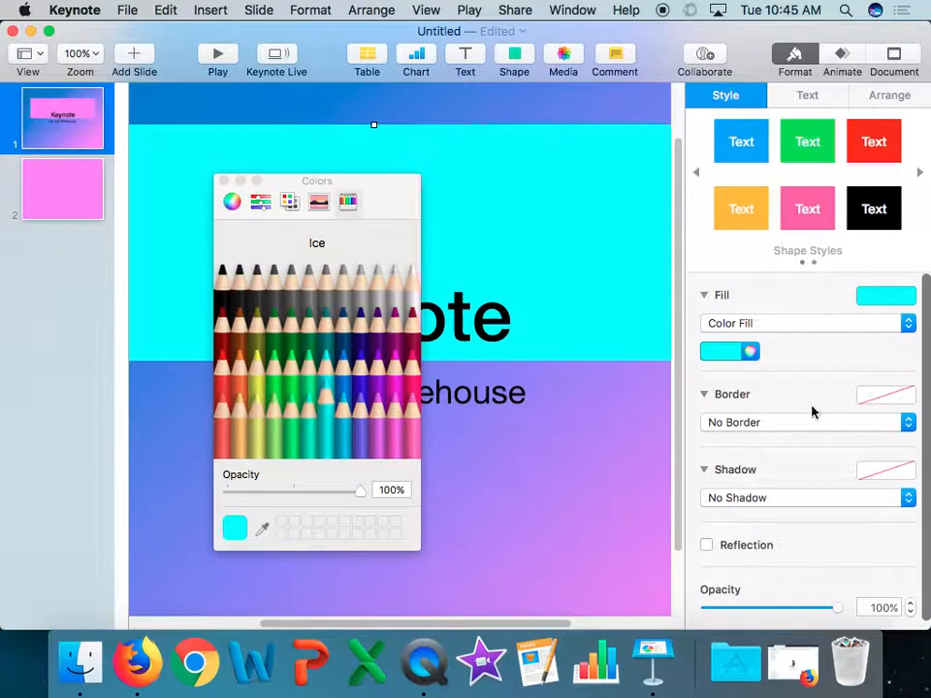
mouse_move(882, 395)
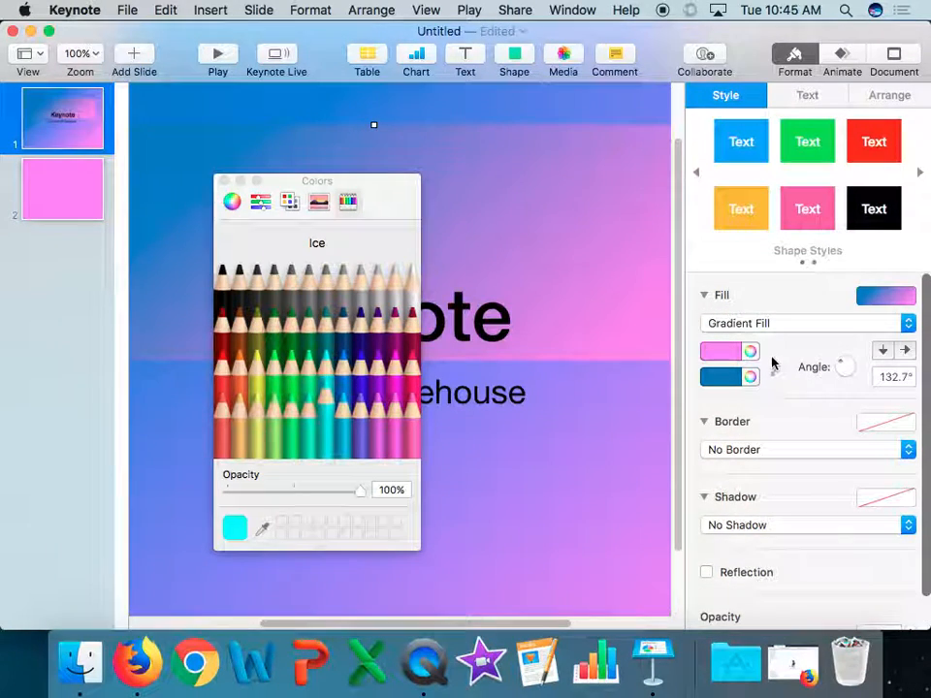
click(749, 378)
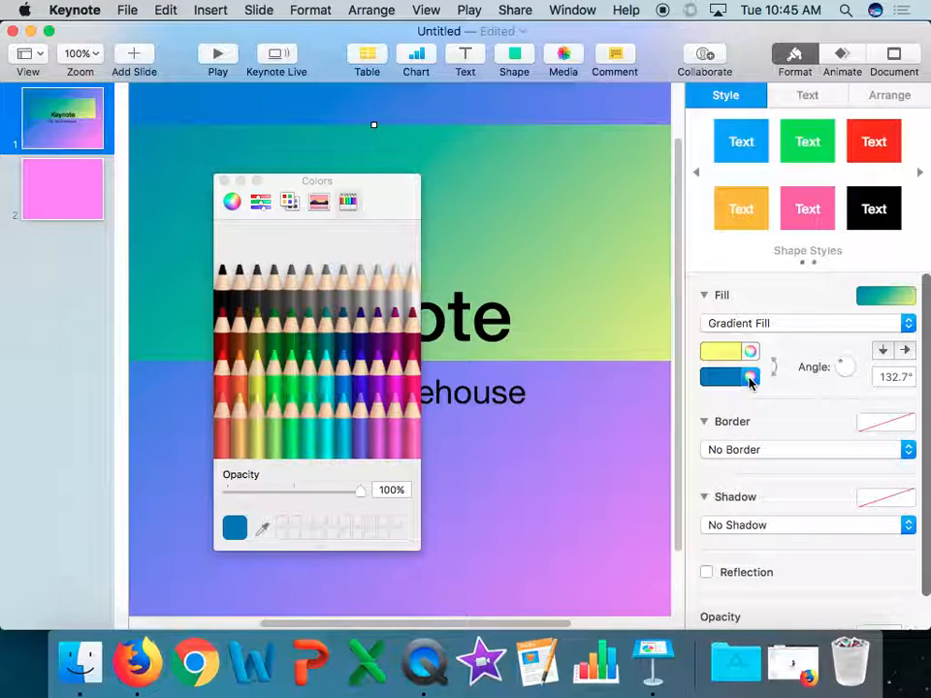
click(722, 378)
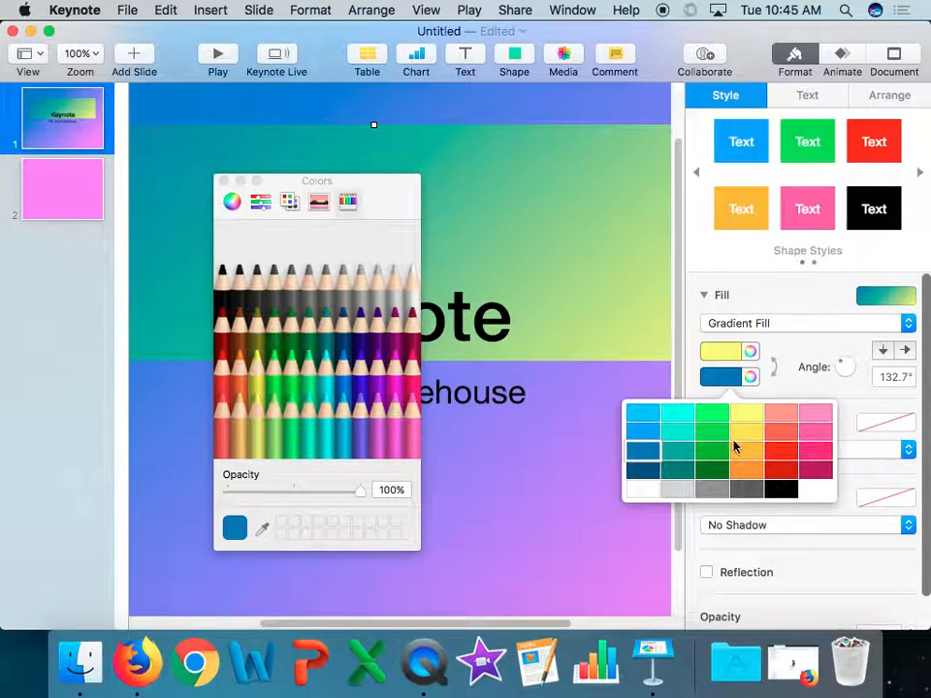
click(710, 417)
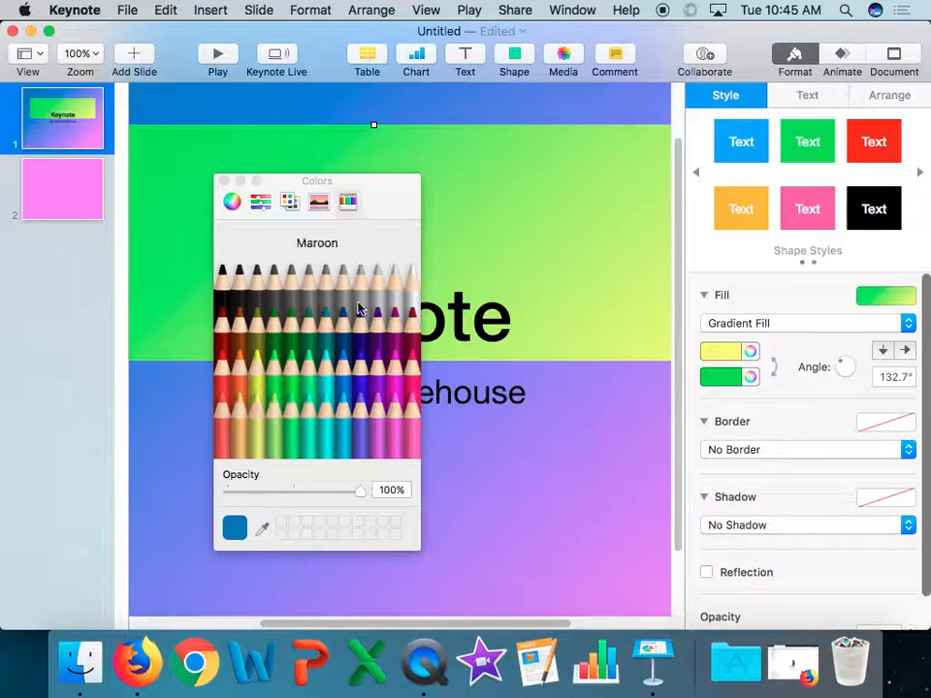
click(224, 181)
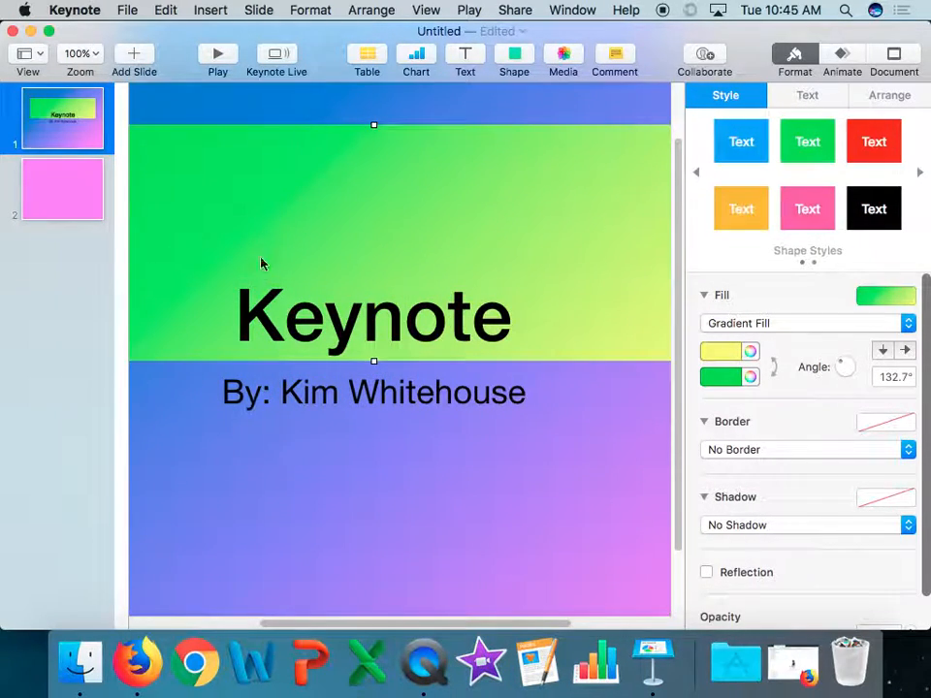
mouse_move(286, 282)
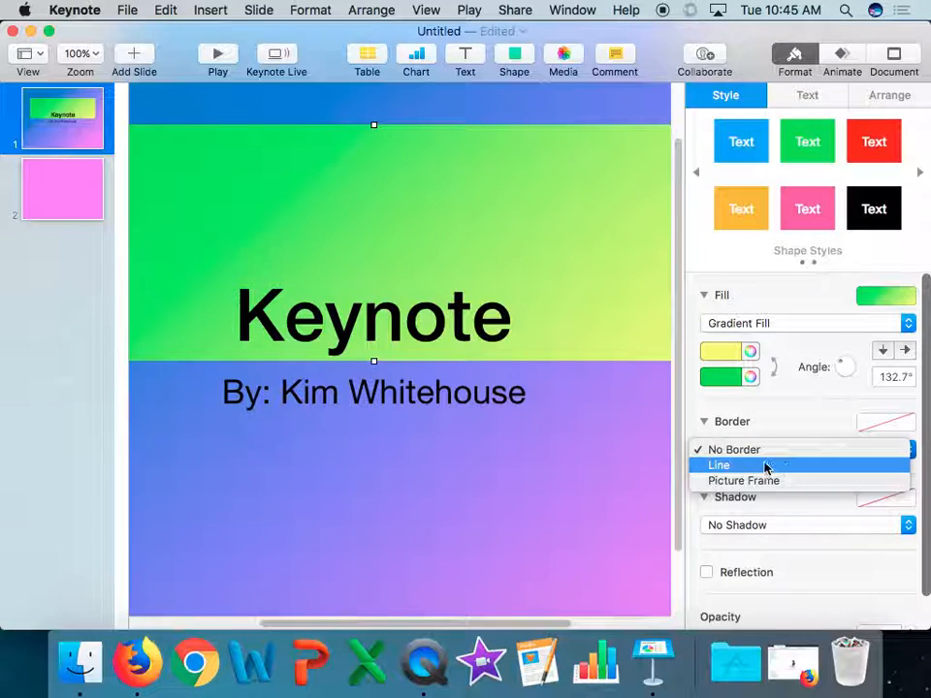
Add a red, rough brushed line border to the title box
click(720, 465)
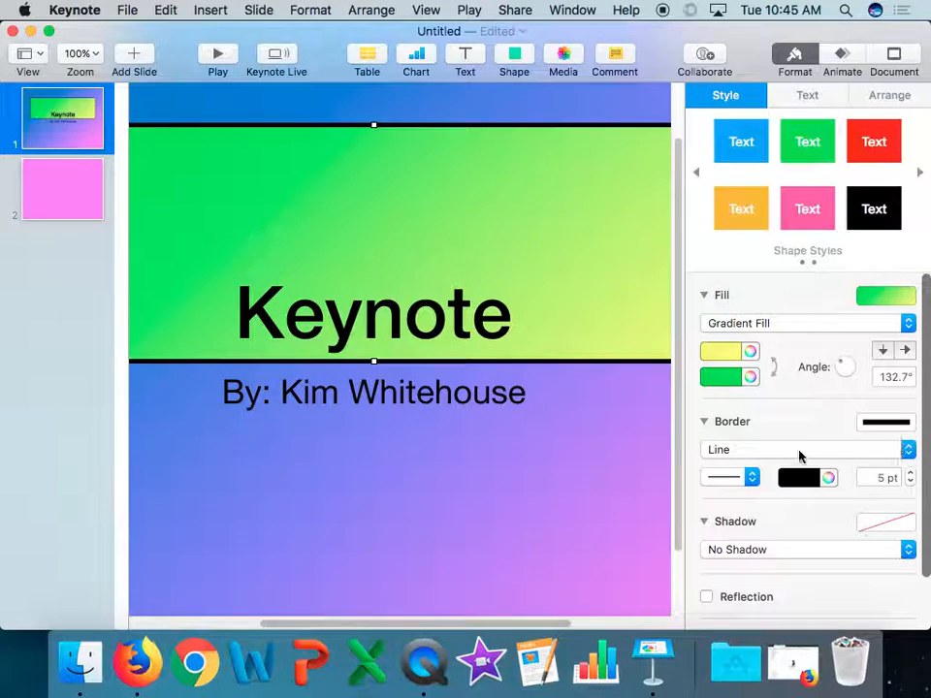
click(802, 478)
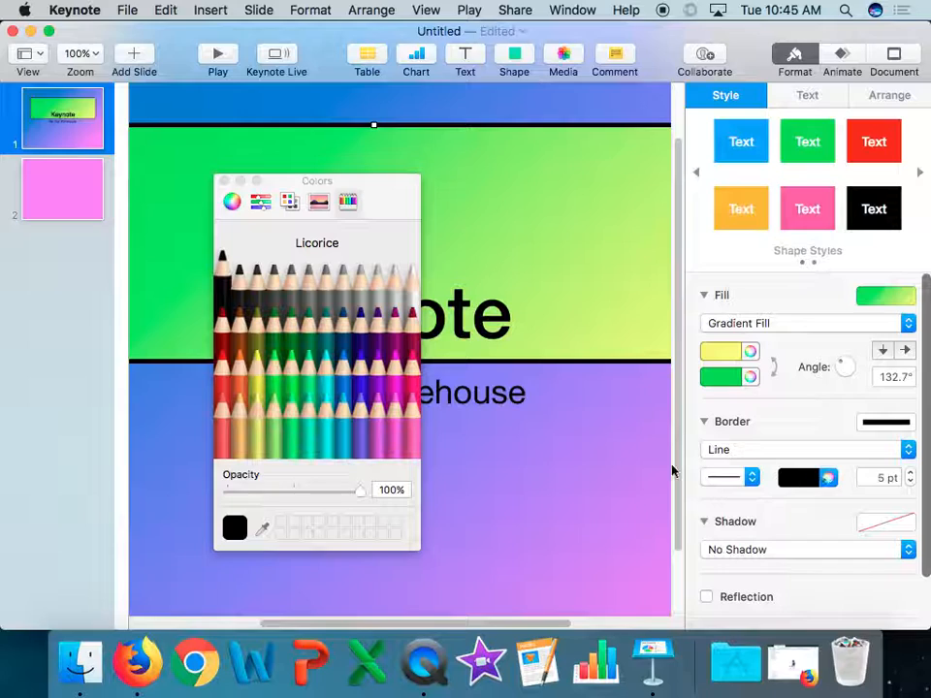
click(224, 310)
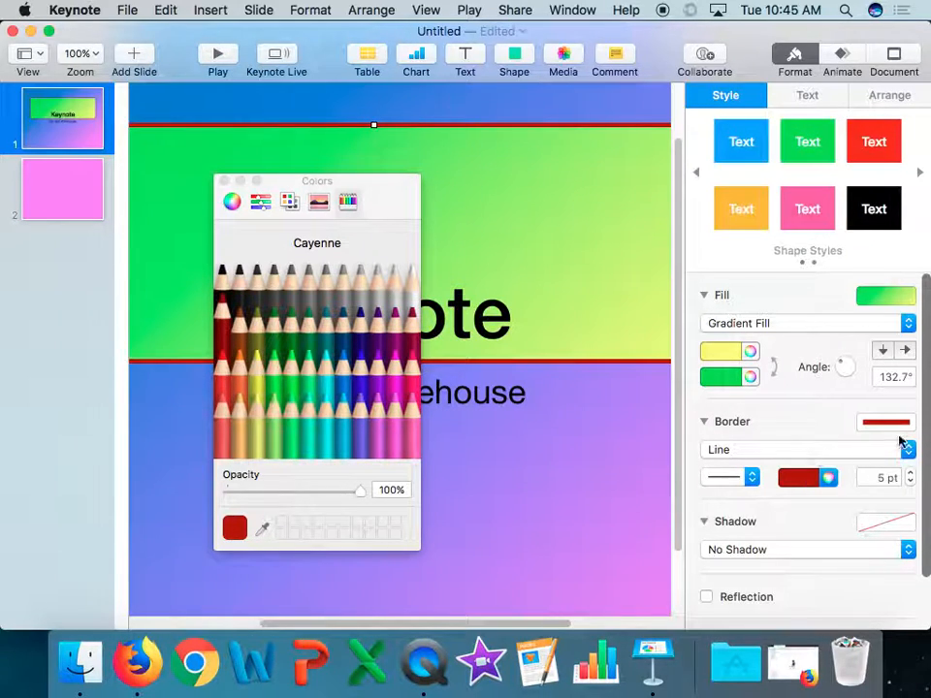
click(906, 449)
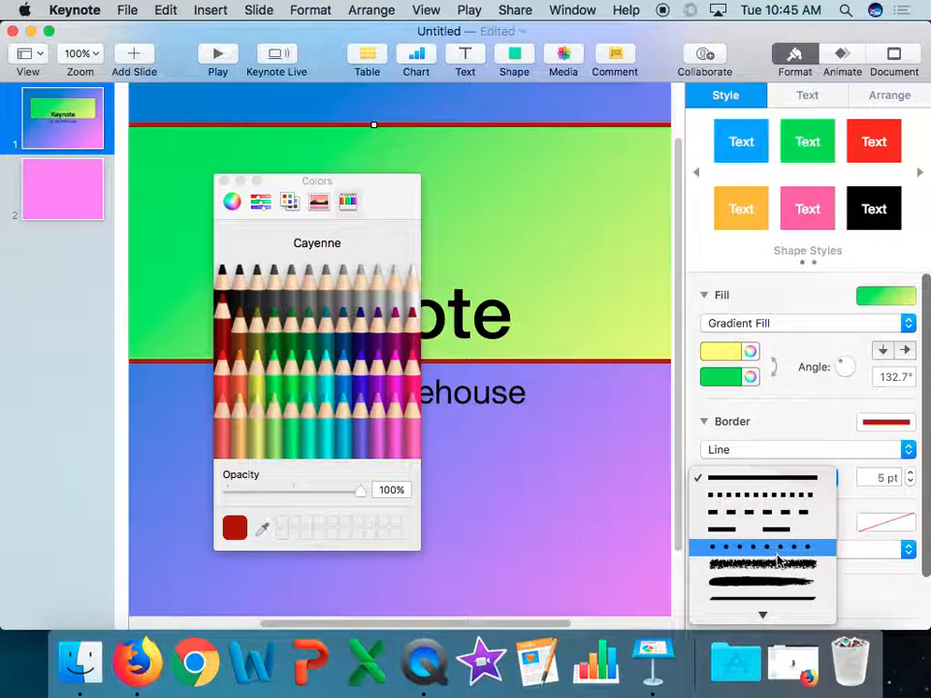
click(760, 546)
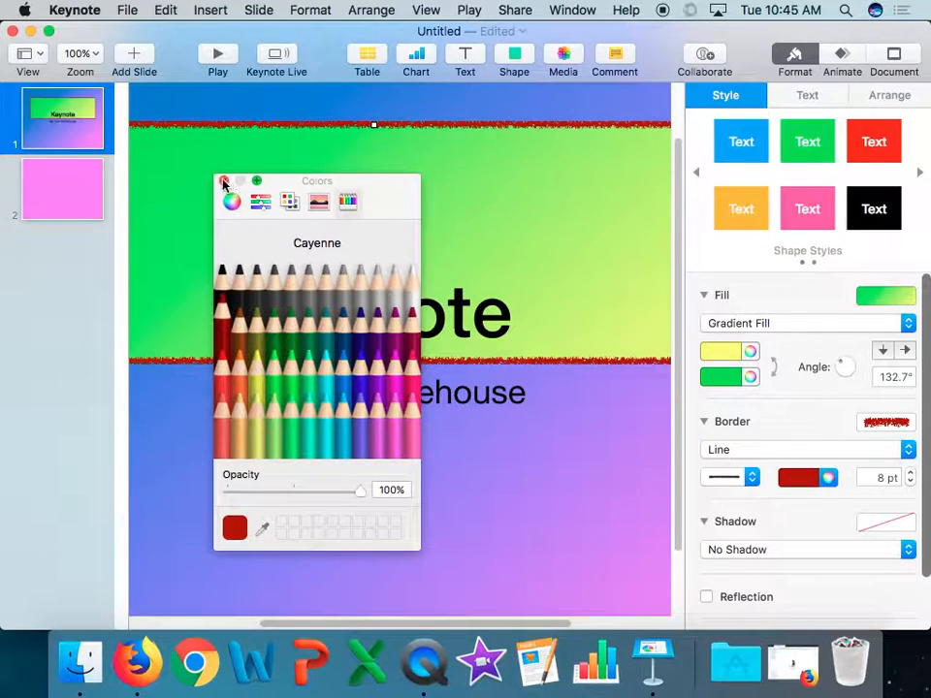
Increase the title border's width with the stepper until it is thick
click(223, 181)
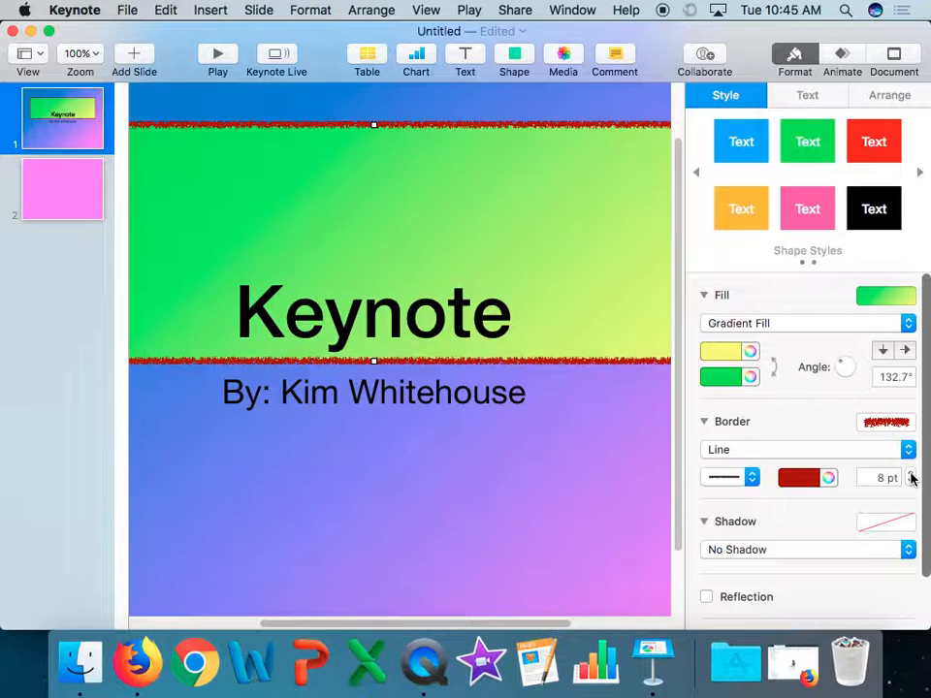
click(909, 473)
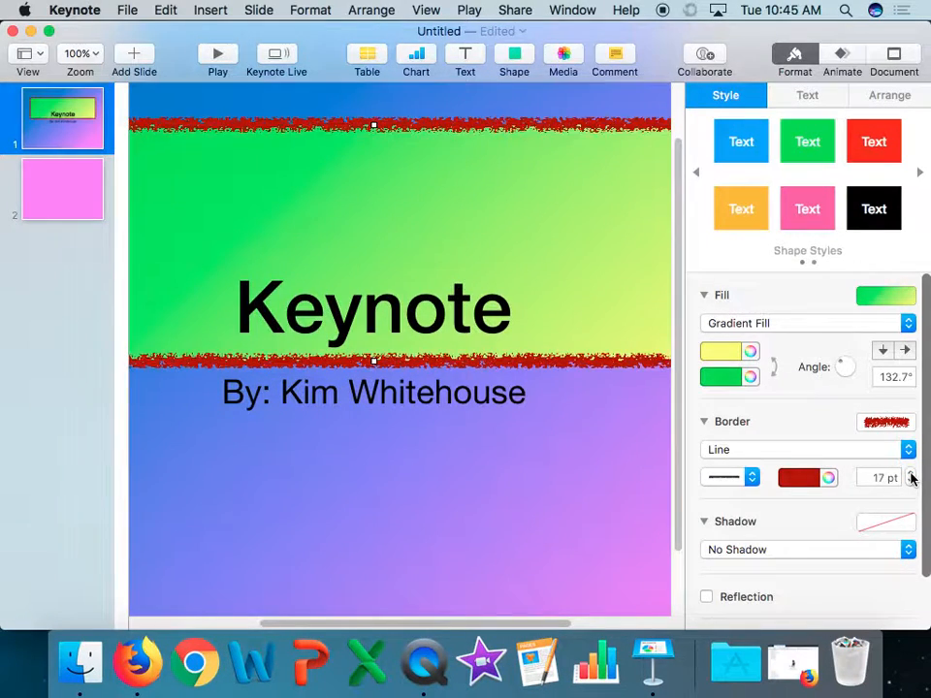
click(910, 473)
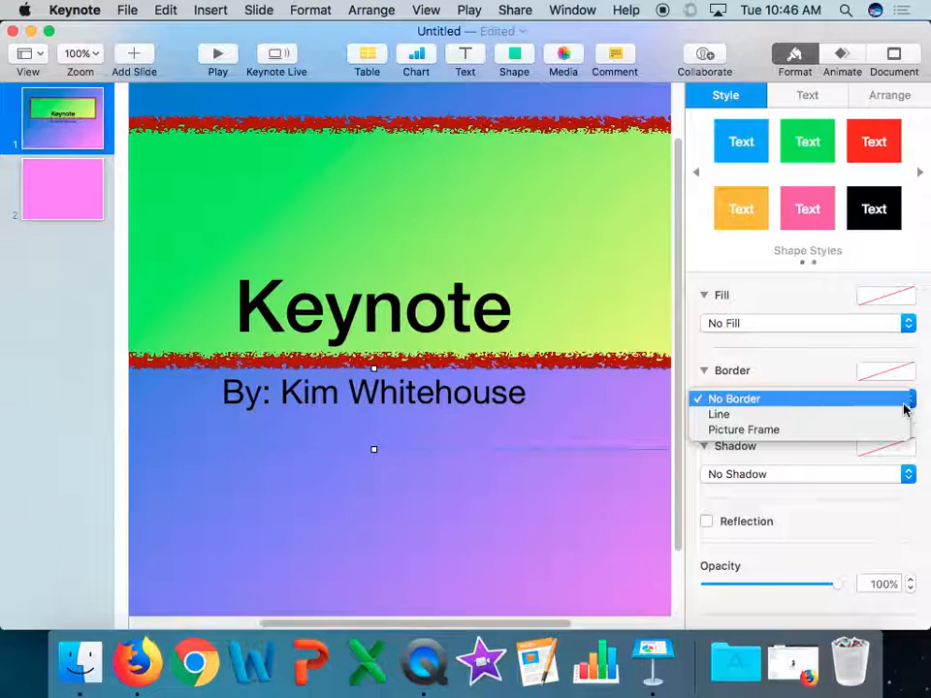
mouse_move(744, 430)
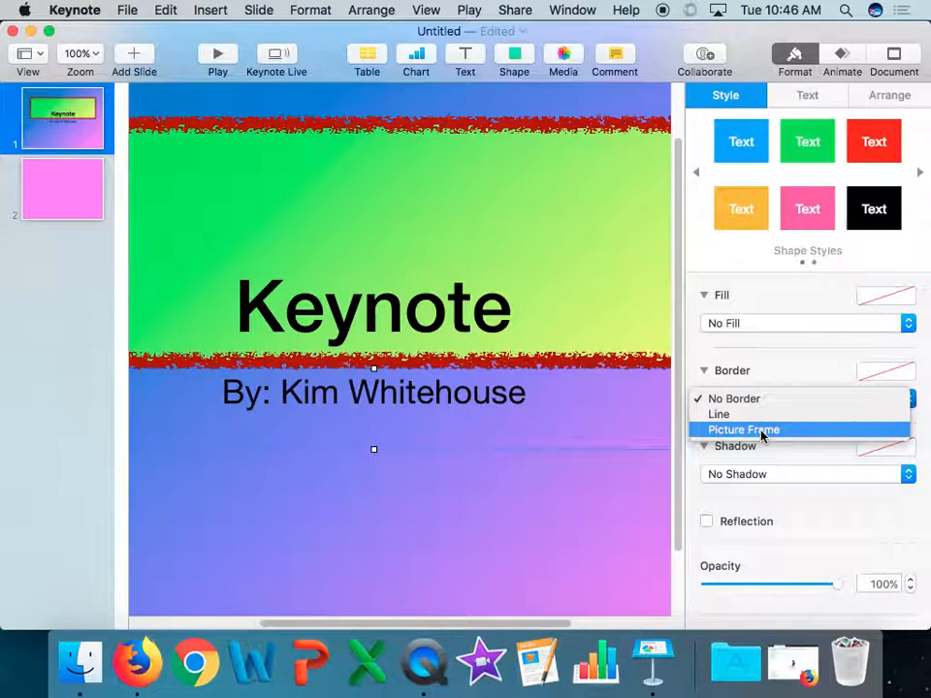
mouse_move(761, 430)
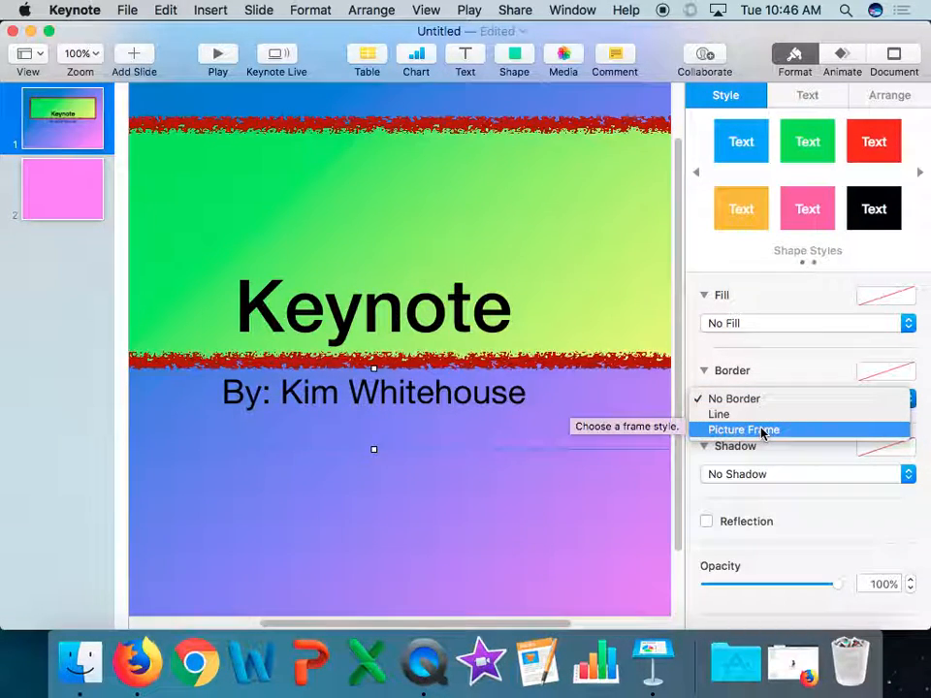
Set the subtitle border to Picture Frame and choose a frame style from the gallery
click(744, 430)
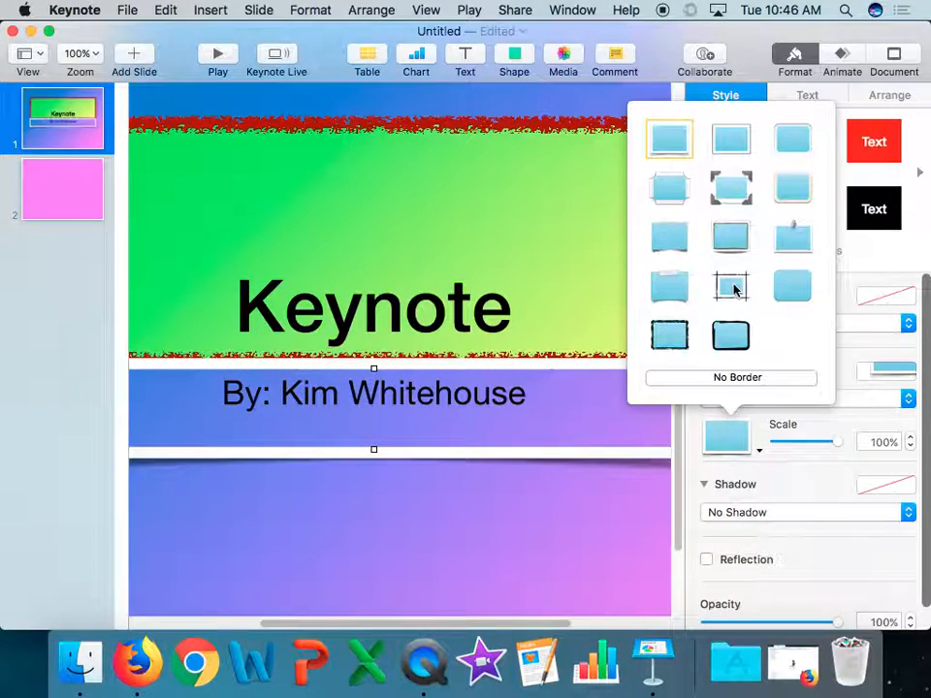
click(731, 285)
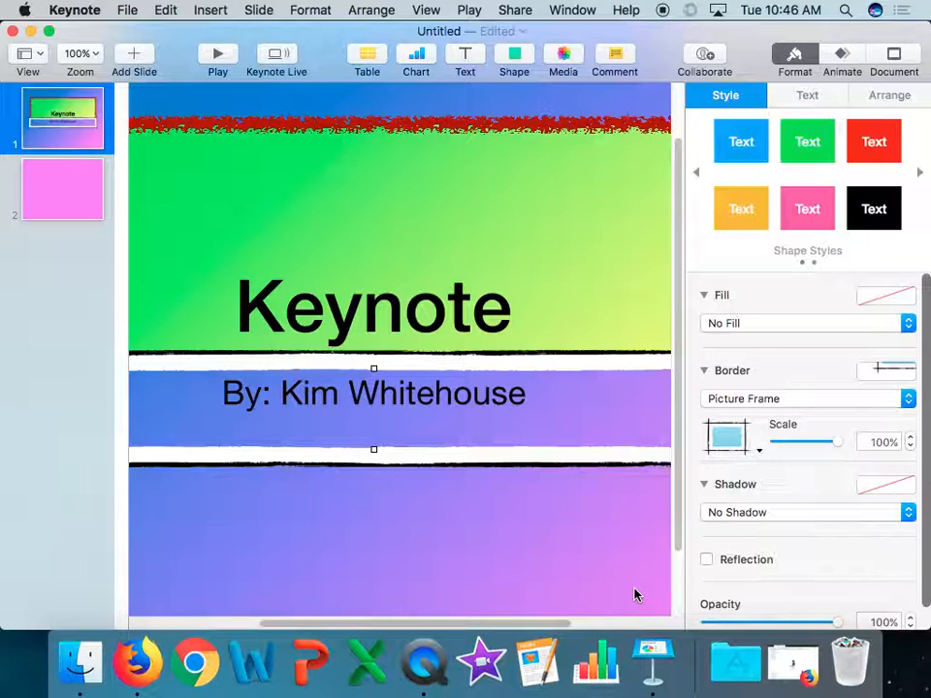
mouse_move(688, 489)
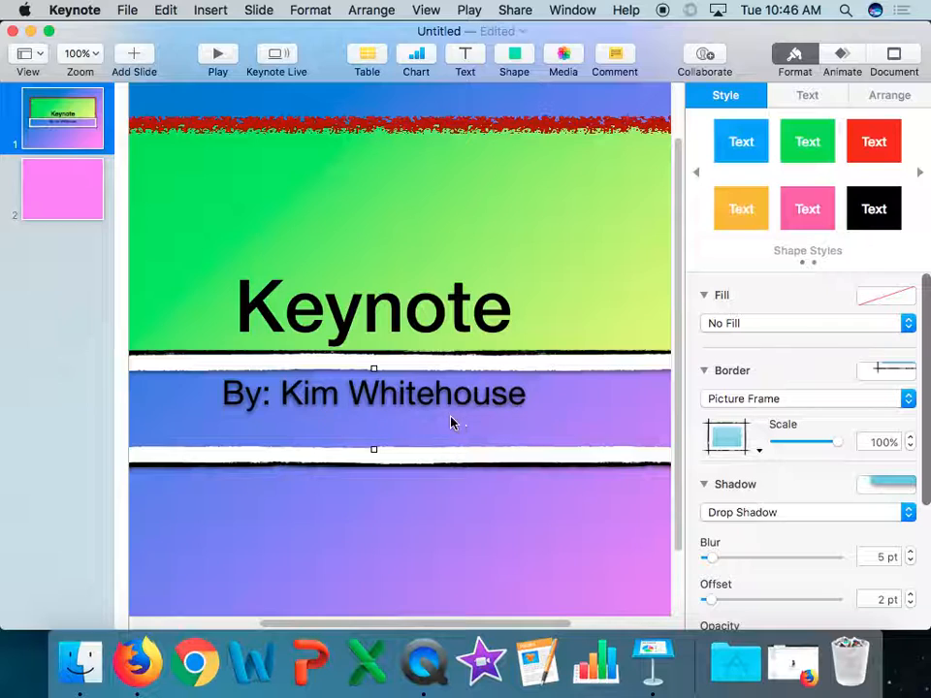
mouse_move(921, 527)
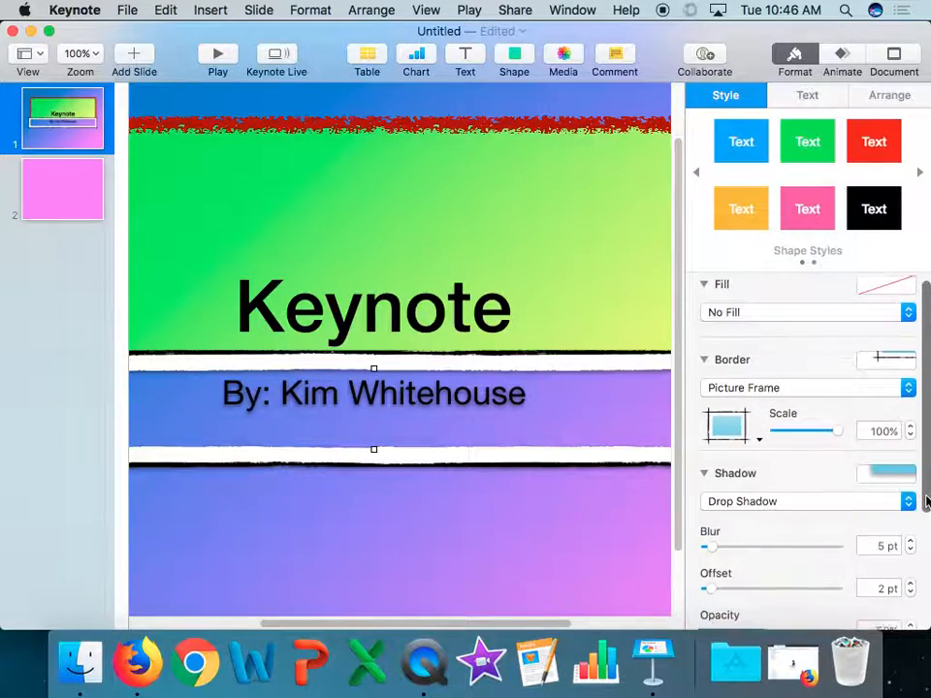
Make the subtitle's shadow yellow, increase its blur and close Colors
scroll(down, 3)
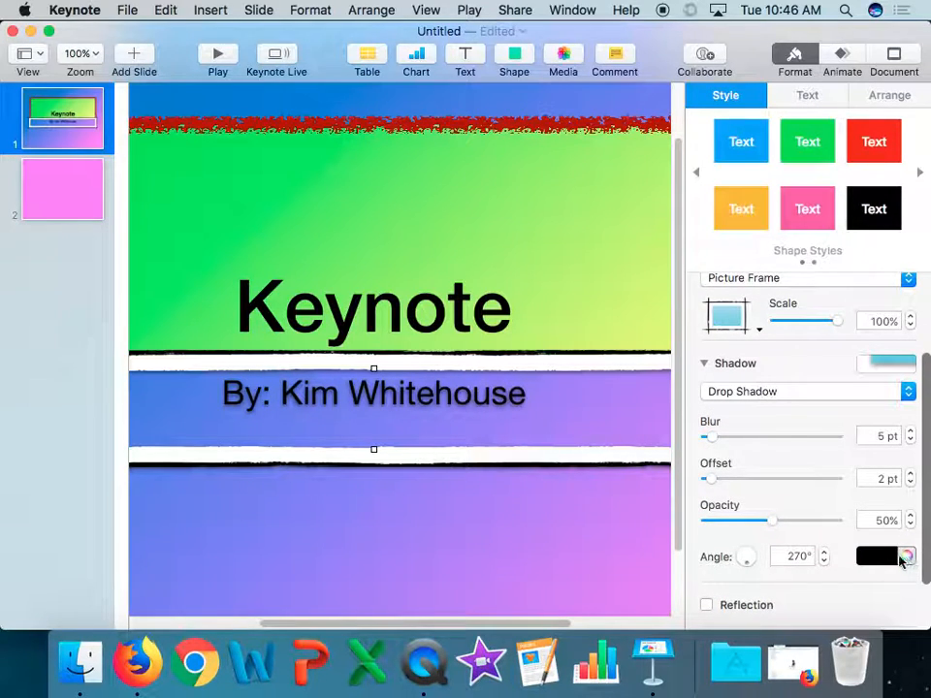
click(905, 555)
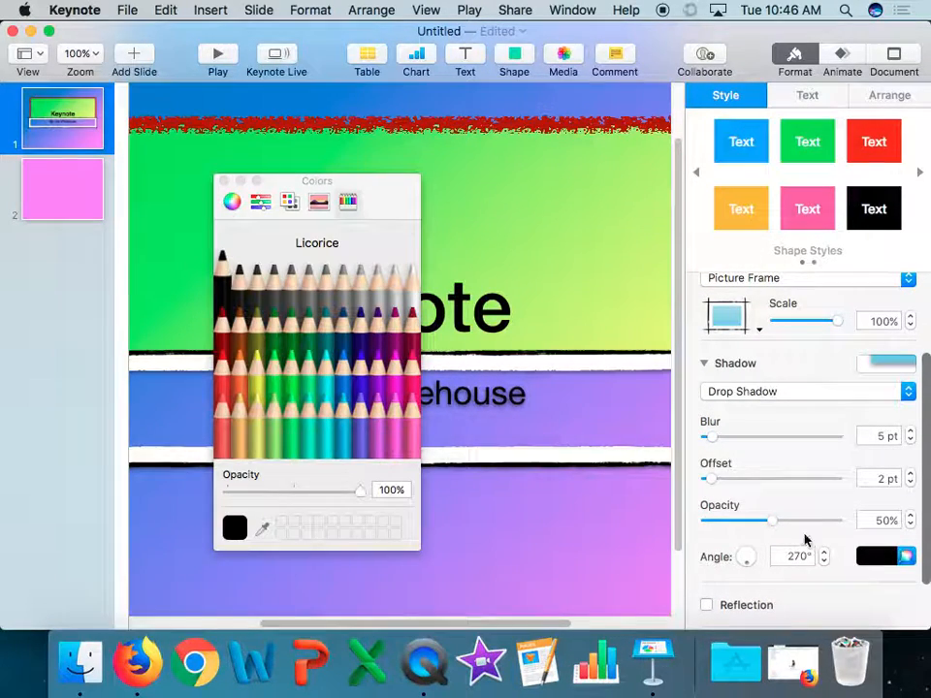
click(262, 369)
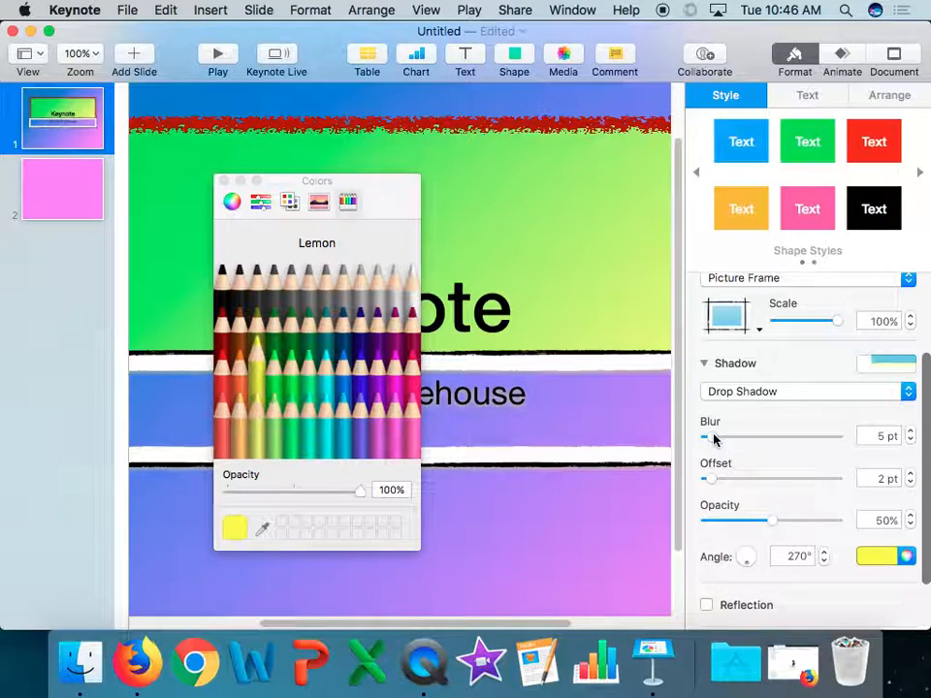
drag(705, 437, 766, 436)
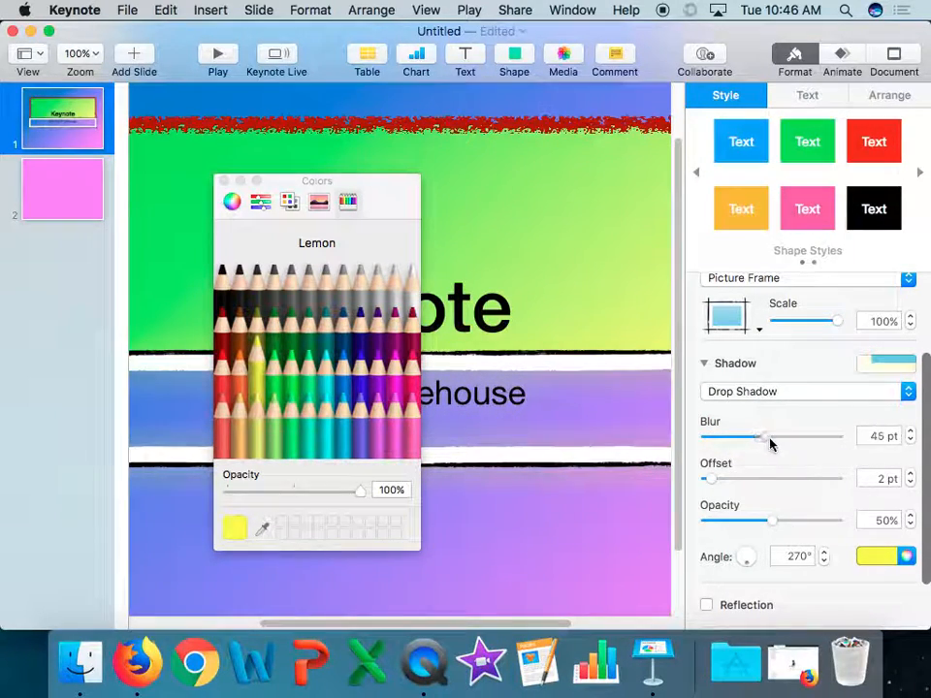
drag(761, 436, 795, 436)
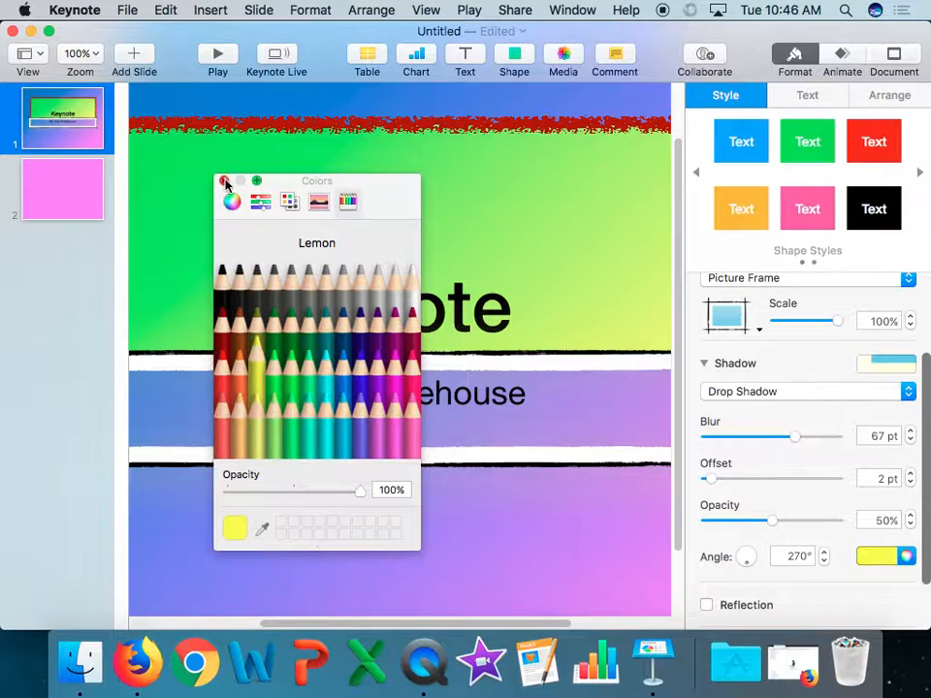
click(225, 183)
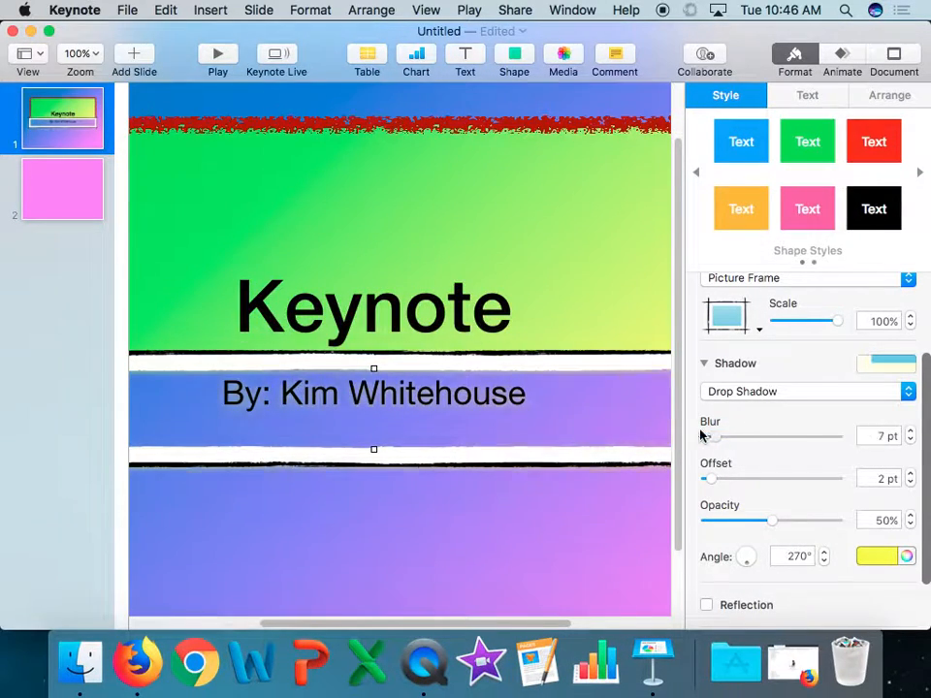
Set the shadow to 10 pt blur, 5 pt offset and about half opacity
drag(708, 435, 717, 435)
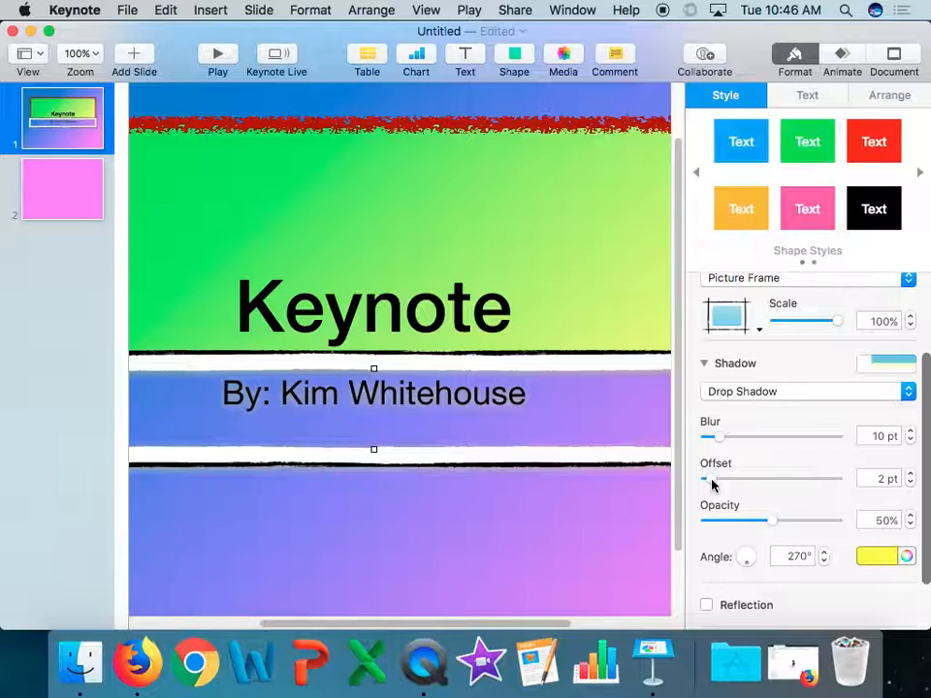
drag(706, 478, 776, 478)
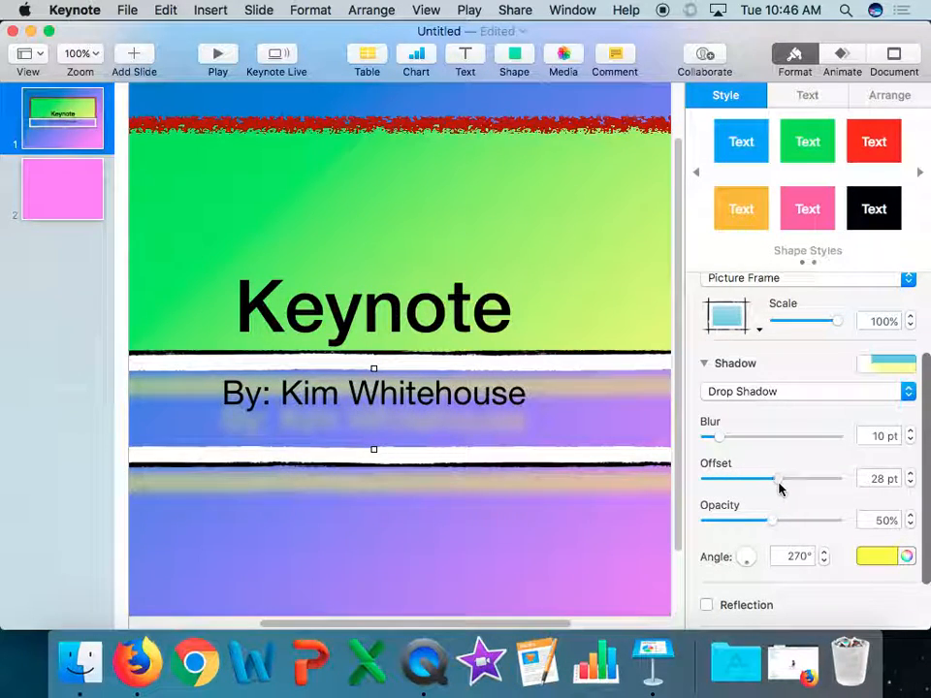
drag(777, 478, 710, 478)
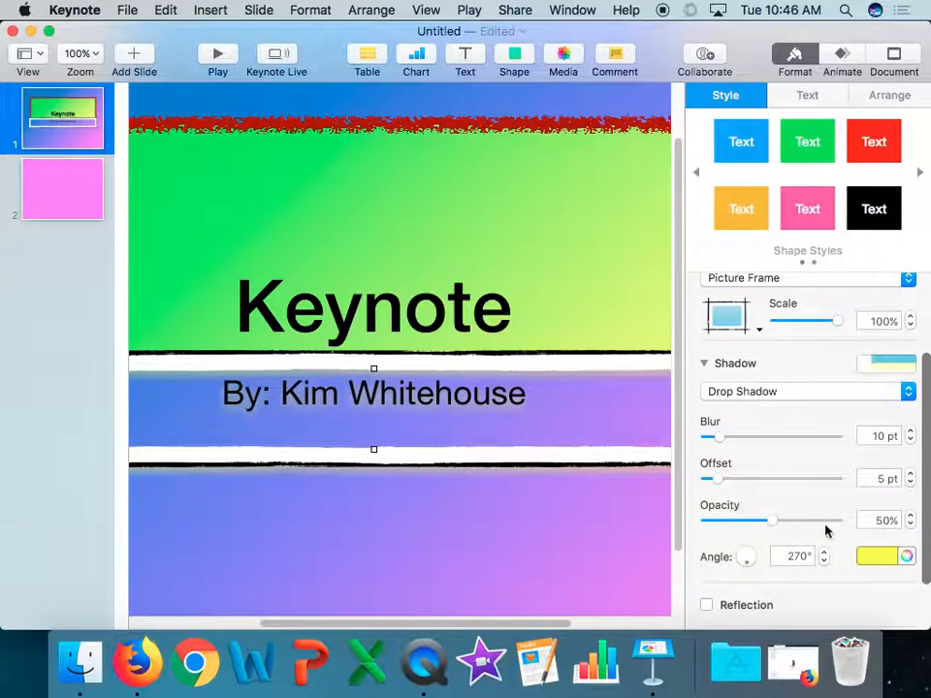
drag(768, 521, 837, 521)
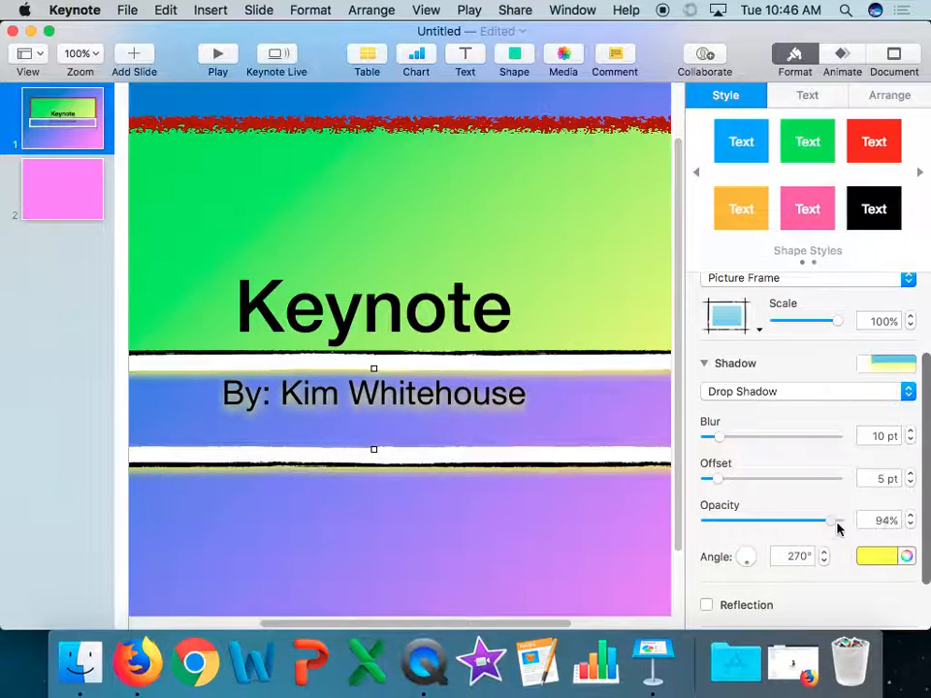
drag(831, 520, 707, 520)
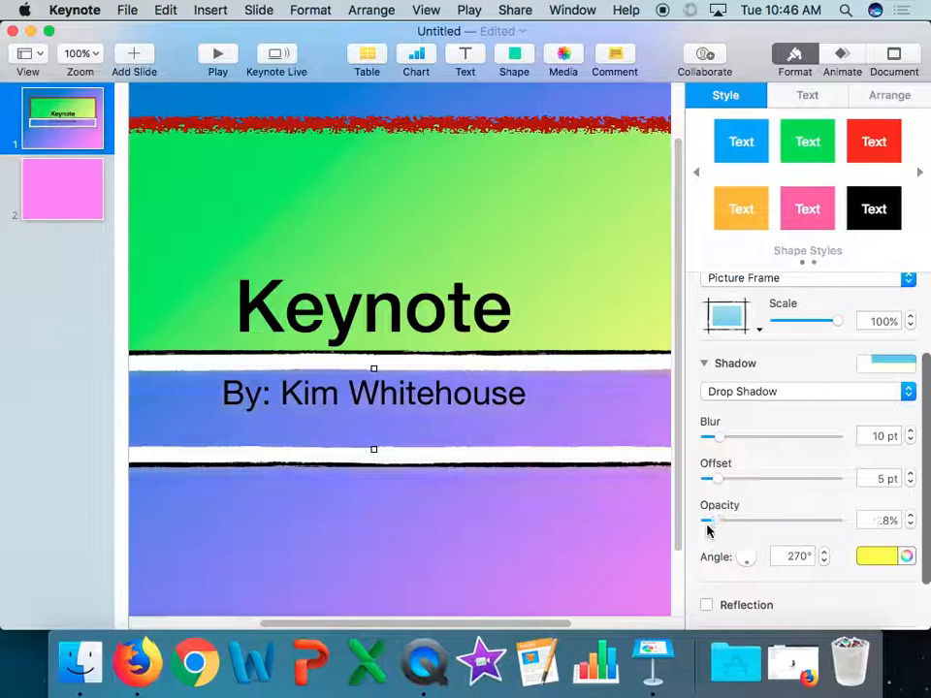
drag(708, 521, 742, 521)
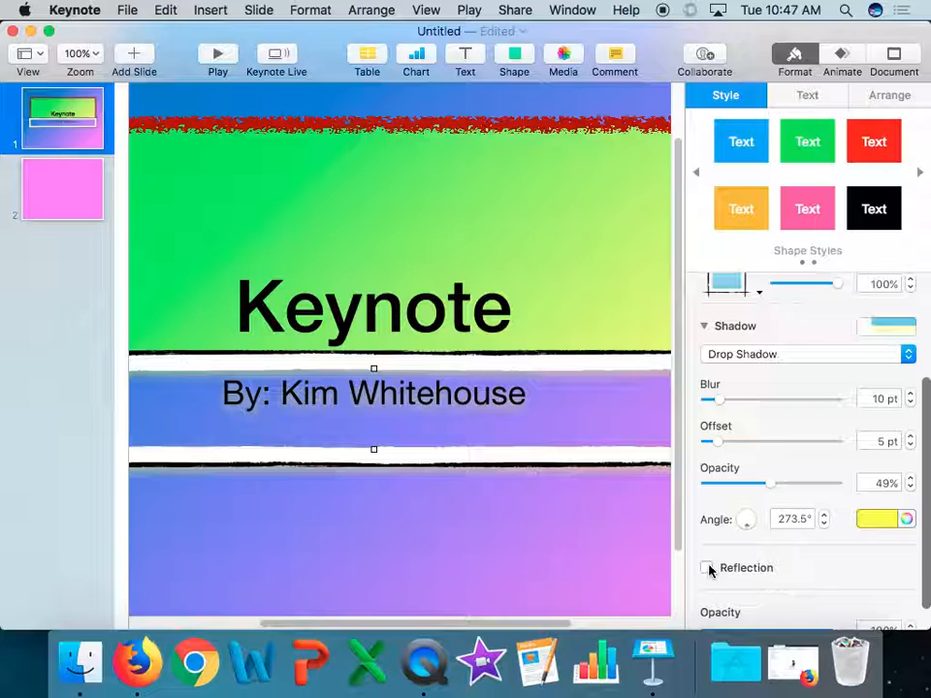
Turn on the Reflection checkbox for the framed subtitle in the Style pane
click(707, 567)
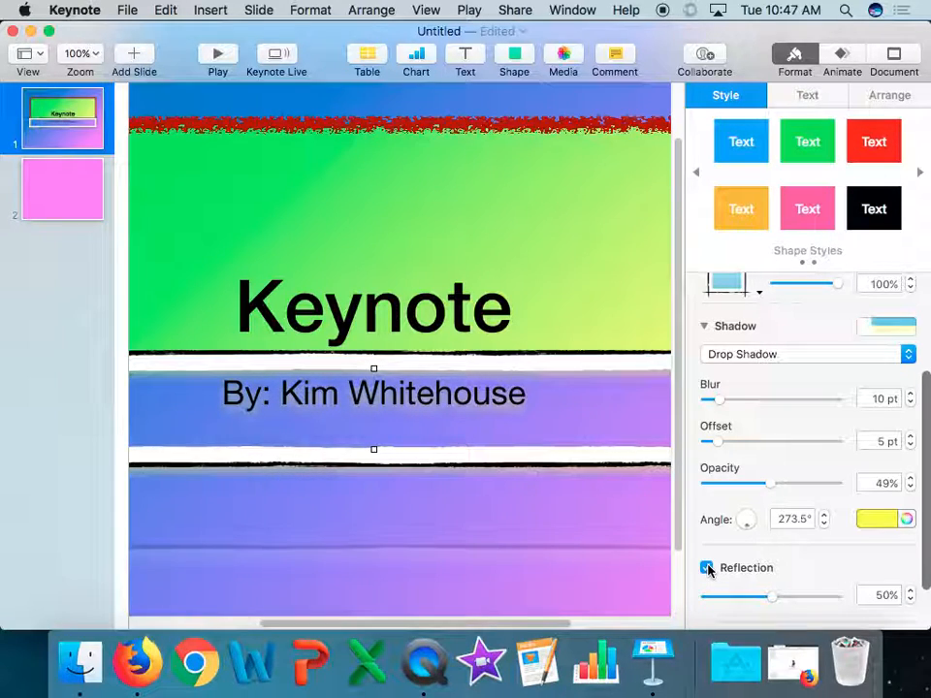
click(707, 568)
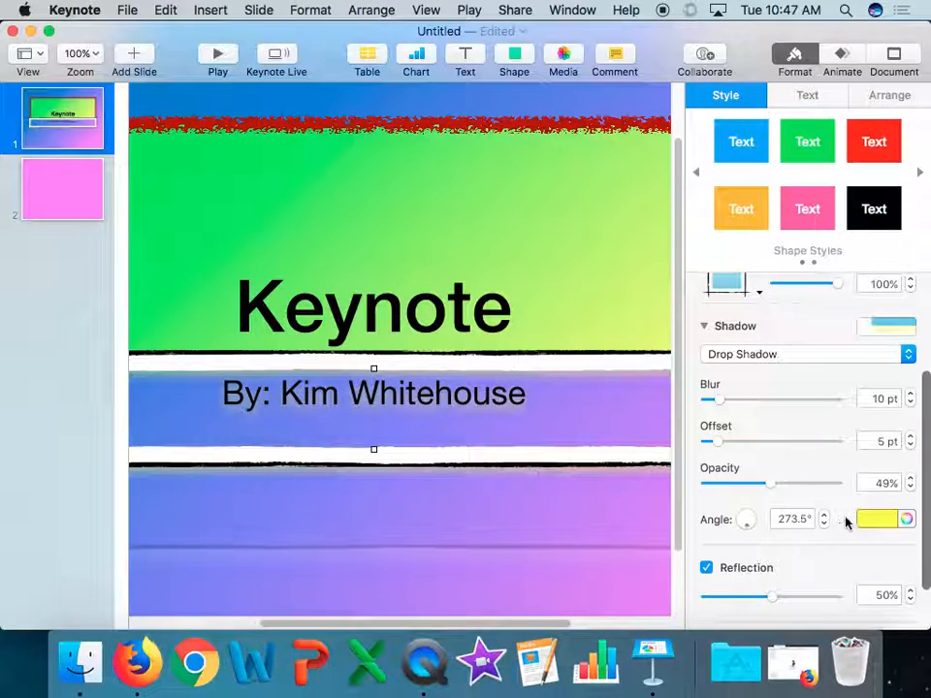
mouse_move(476, 432)
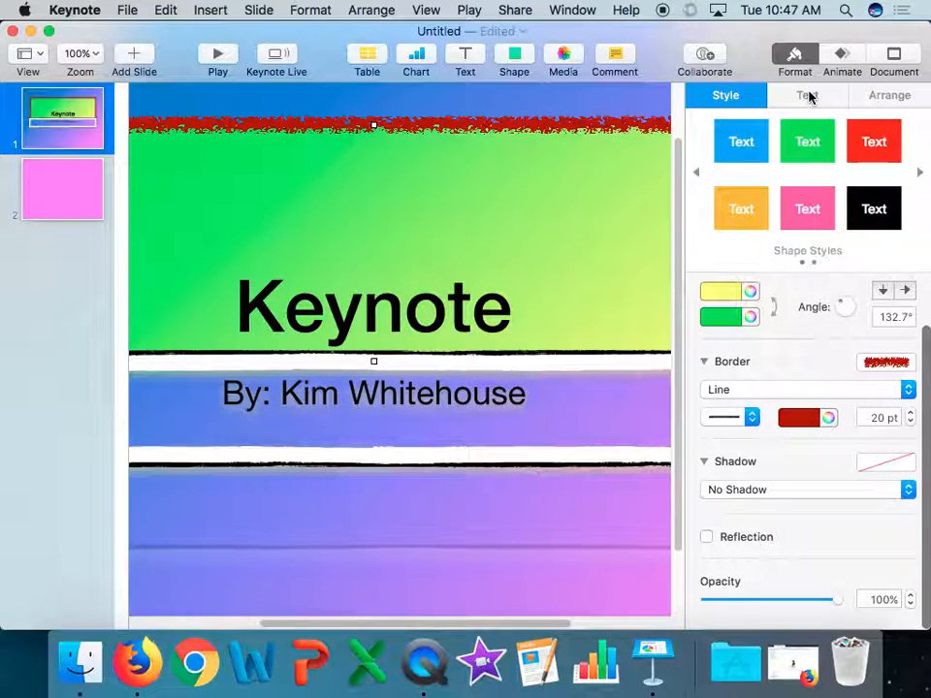
Change the title's font from Helvetica Neue to Lucida Calligraphy in the Text pane
click(807, 95)
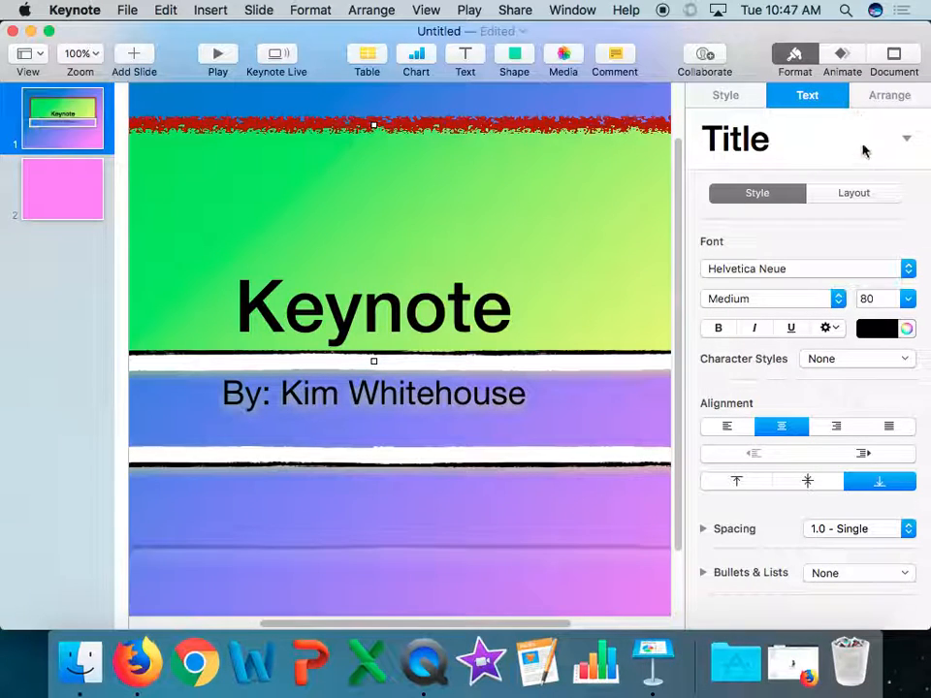
click(808, 269)
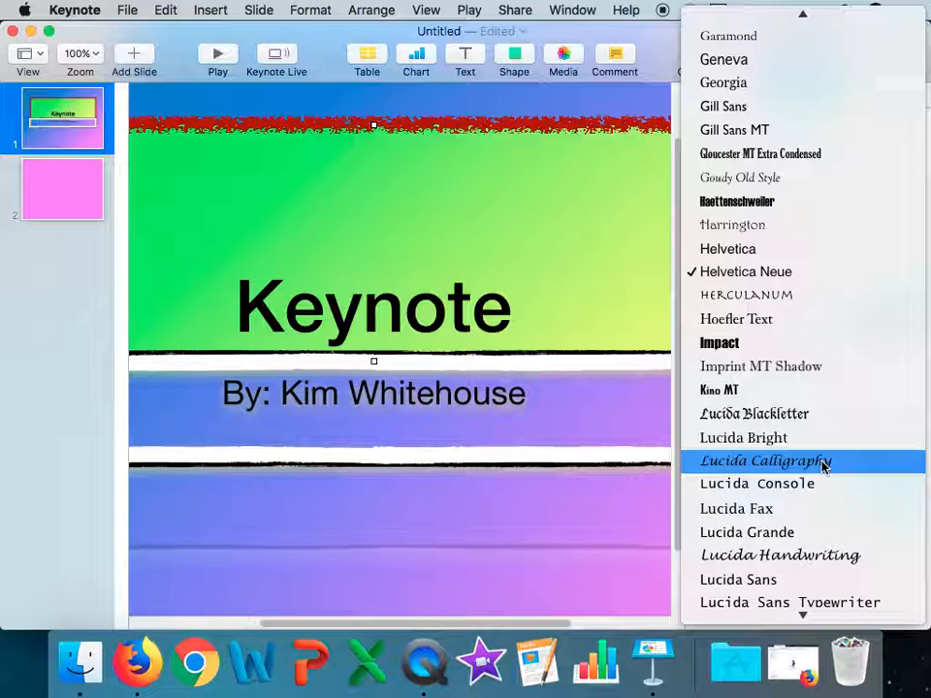
click(765, 461)
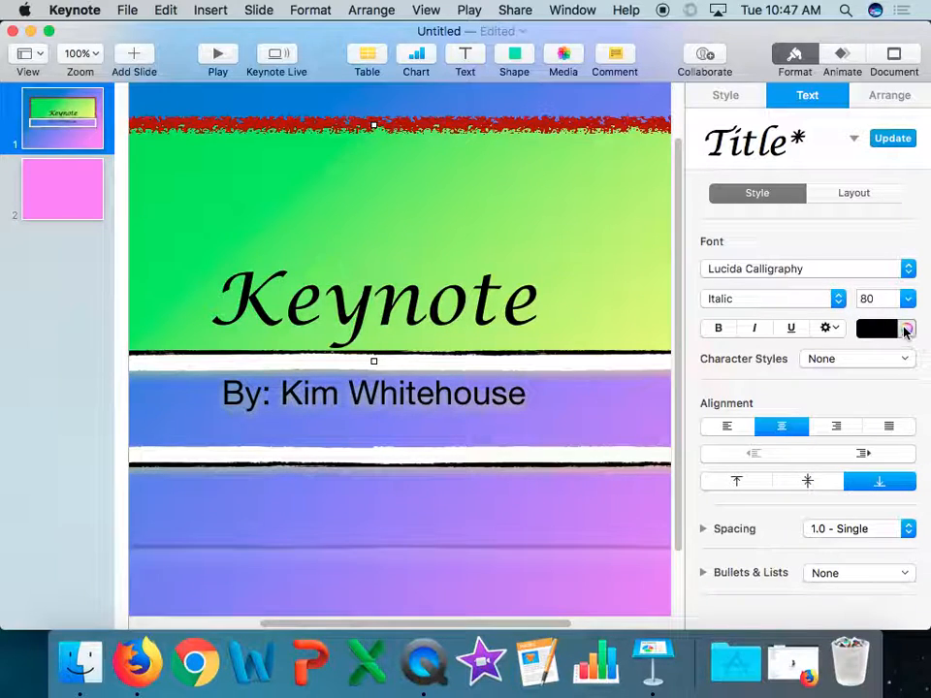
mouse_move(906, 328)
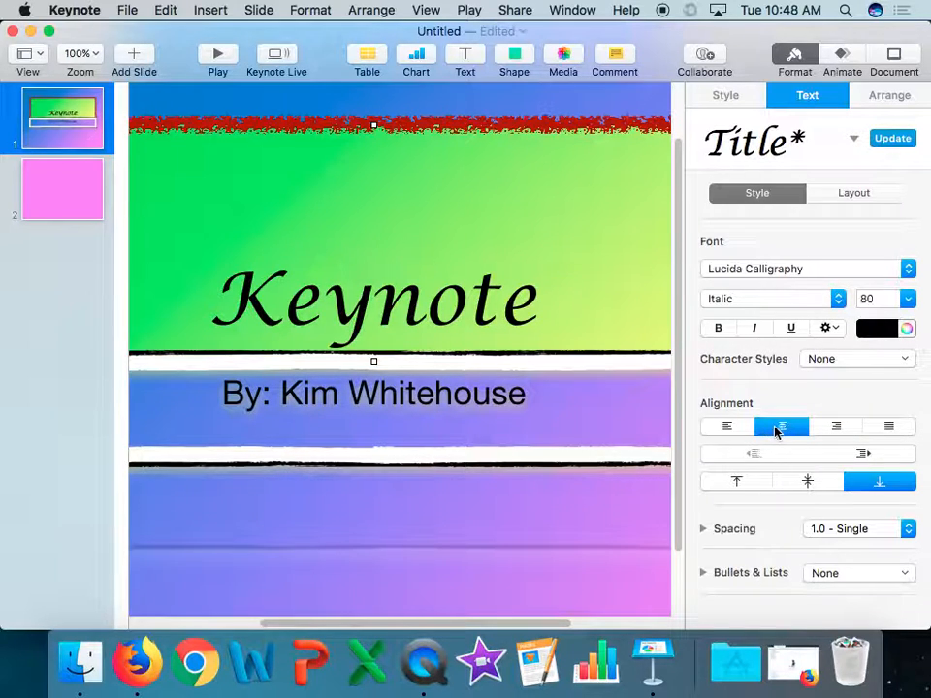
mouse_move(706, 436)
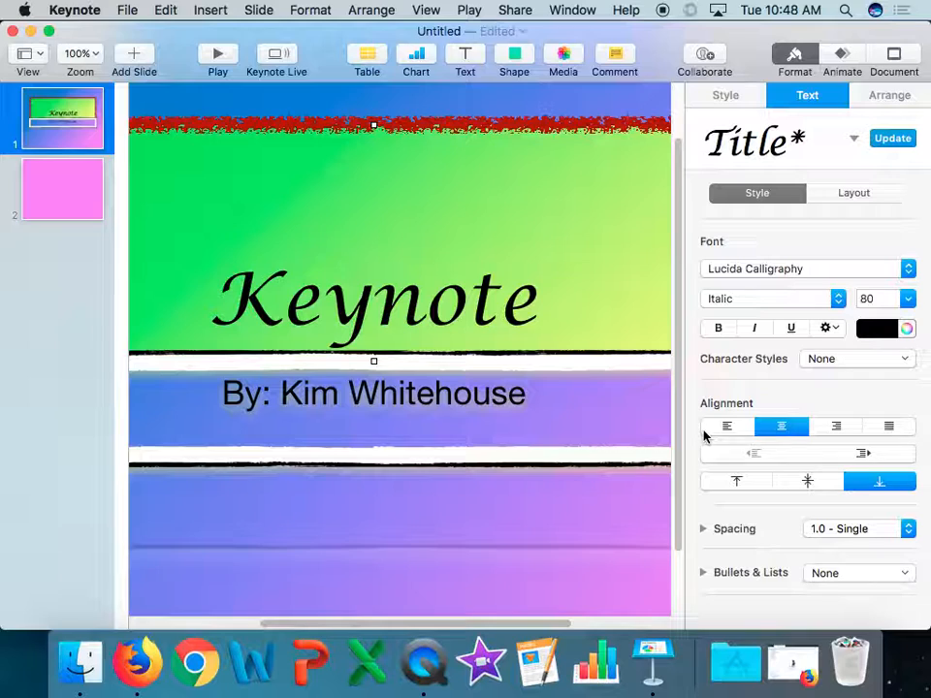
mouse_move(727, 427)
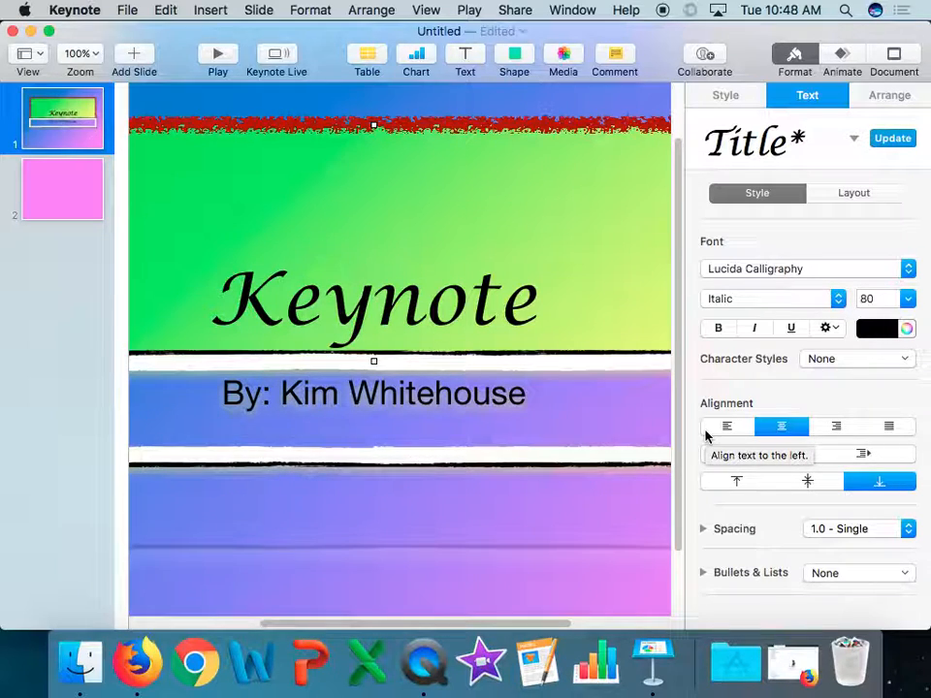
mouse_move(790, 328)
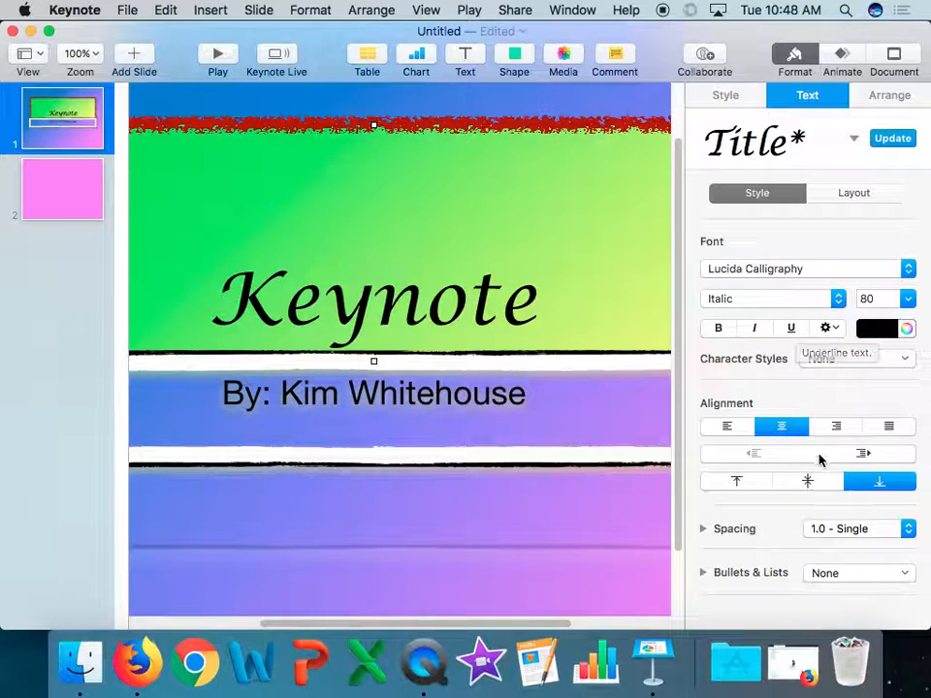
mouse_move(808, 485)
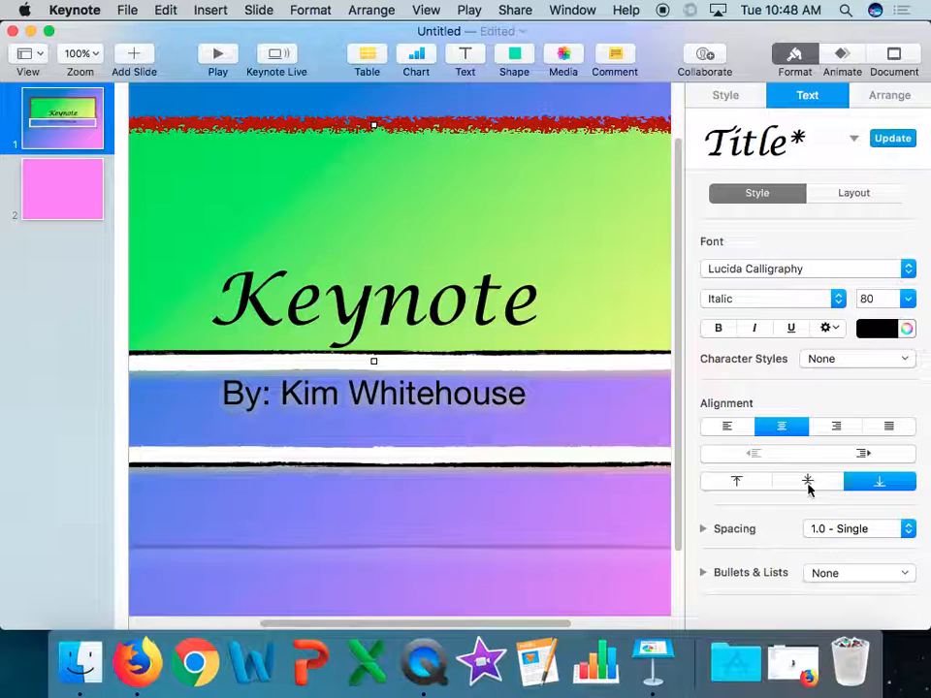
mouse_move(808, 481)
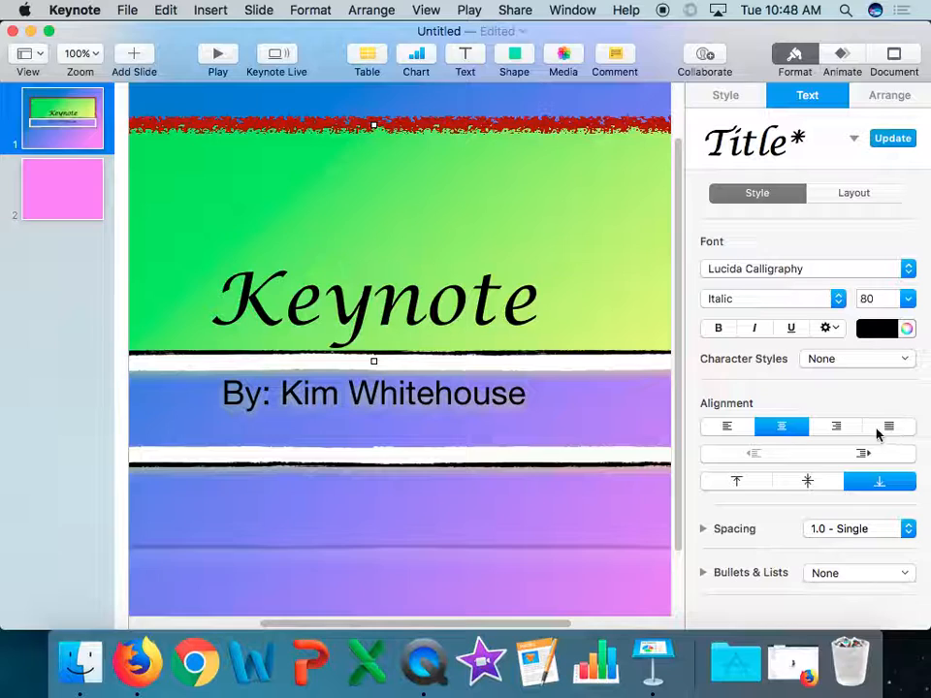
Set the title's vertical alignment to middle, then select slide 2
click(807, 481)
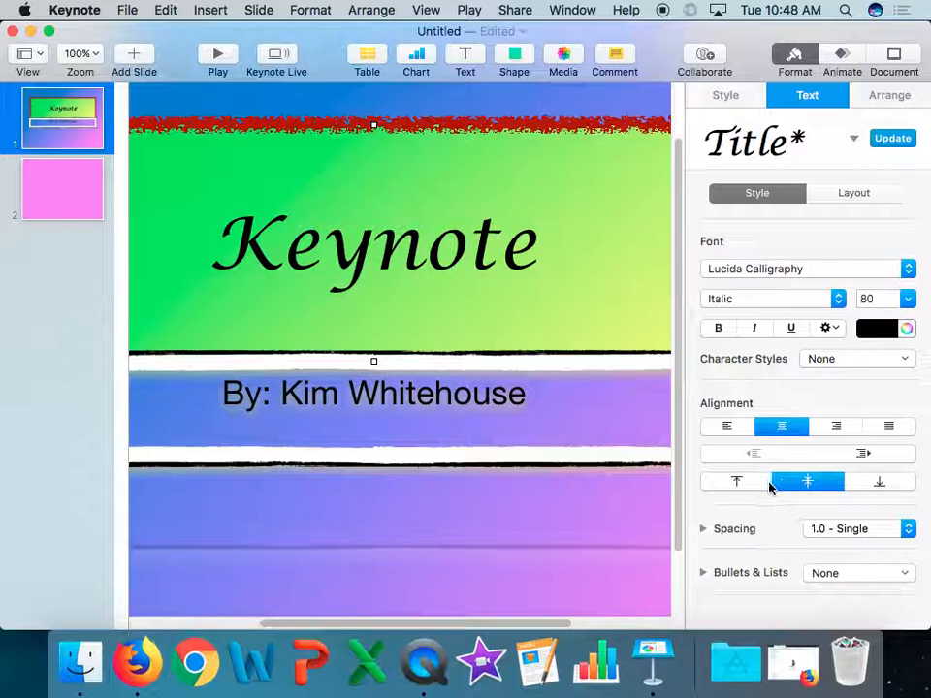
click(735, 482)
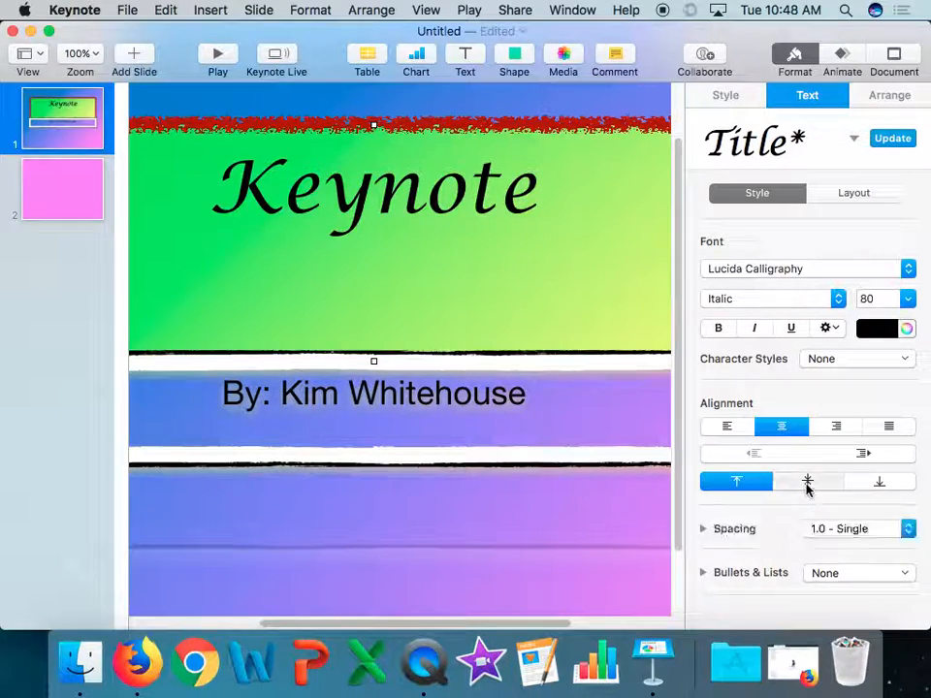
click(806, 482)
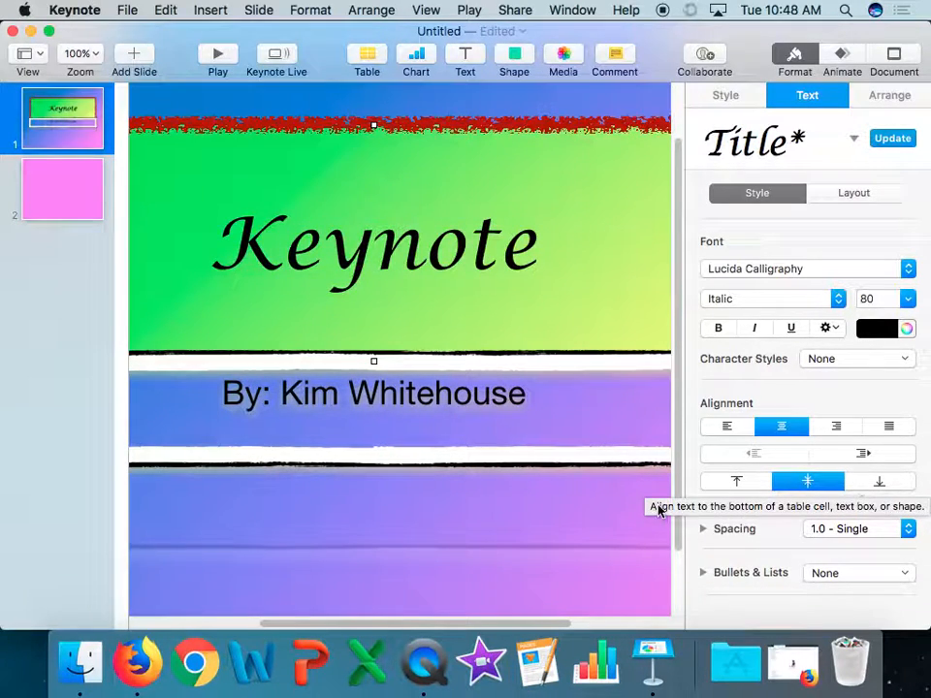
click(62, 190)
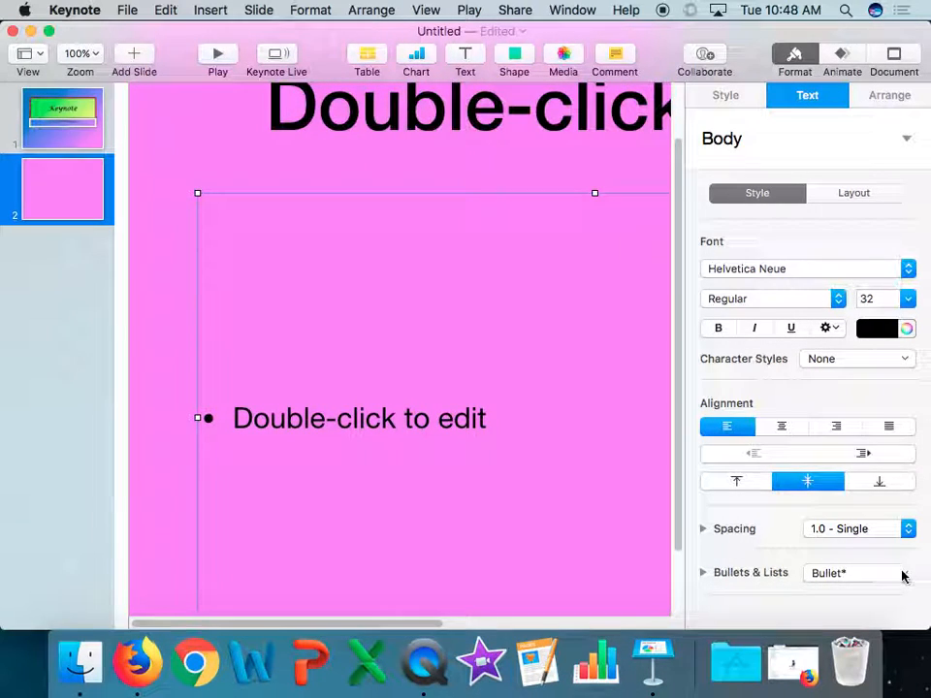
click(857, 572)
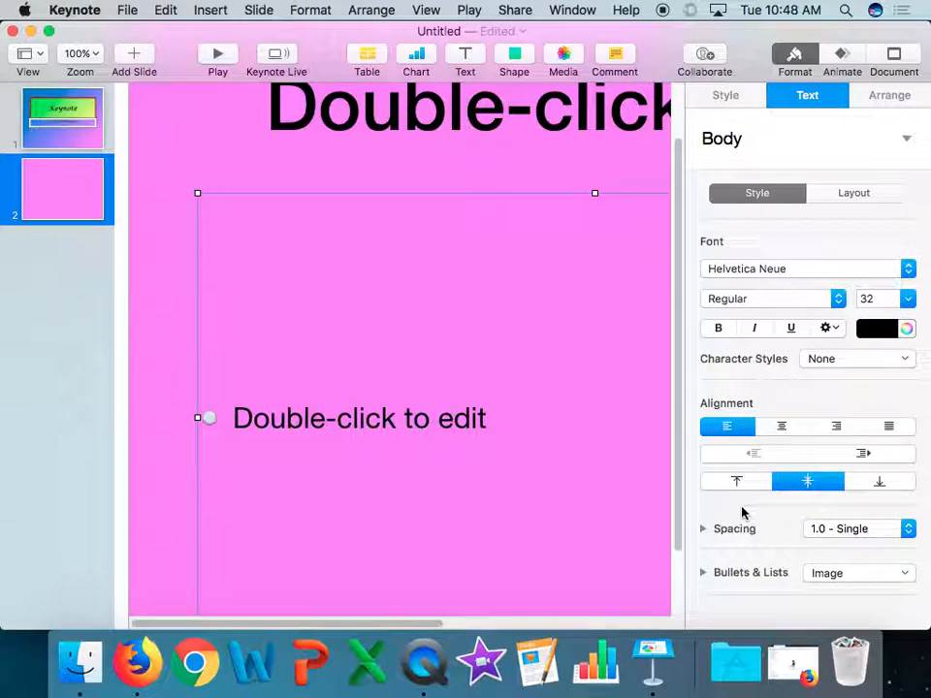
mouse_move(243, 238)
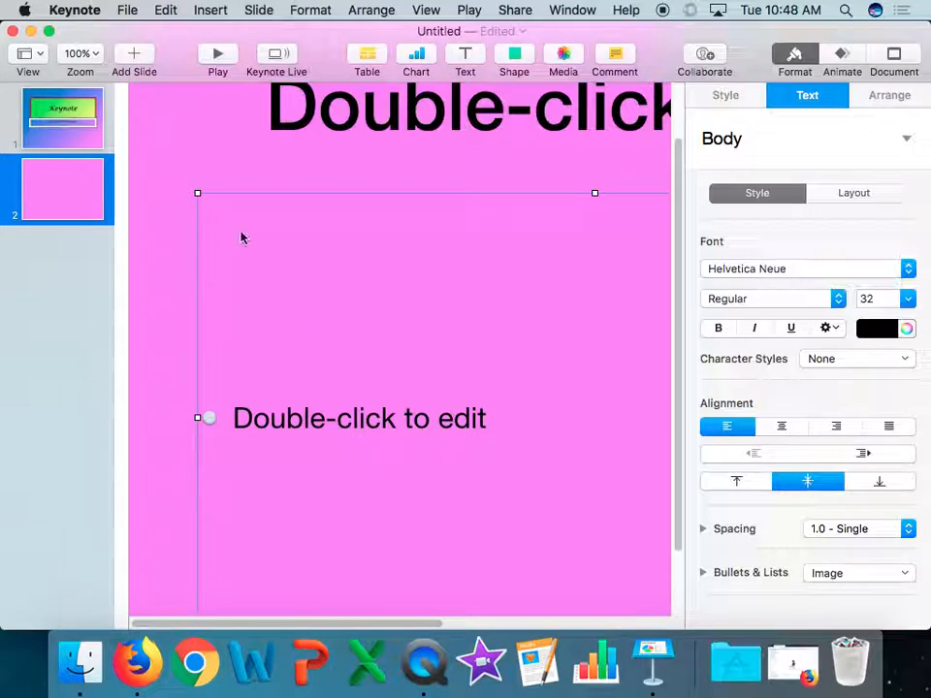
click(857, 573)
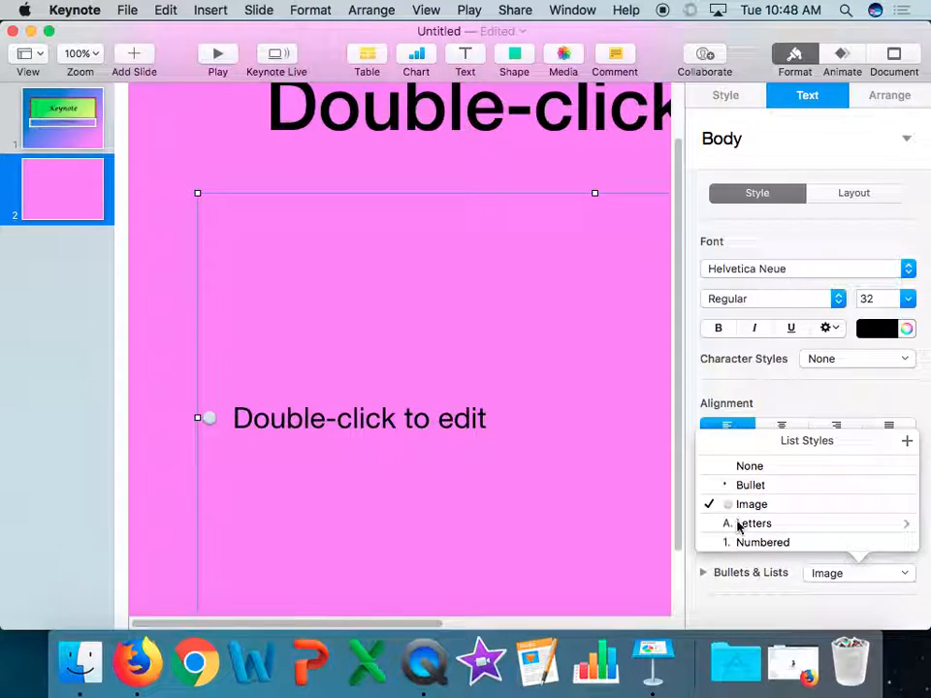
click(762, 542)
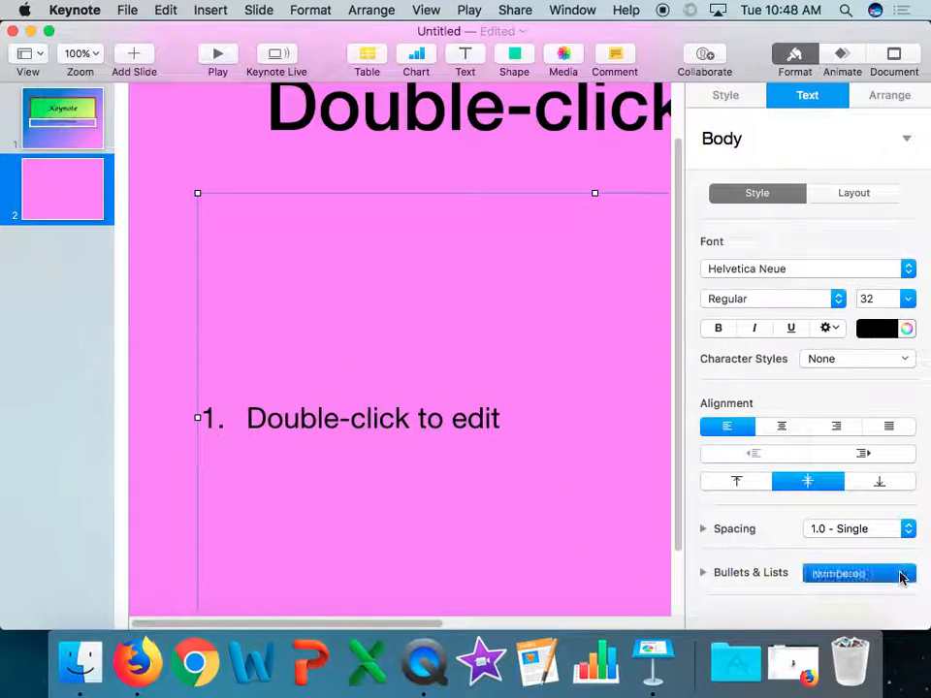
click(854, 573)
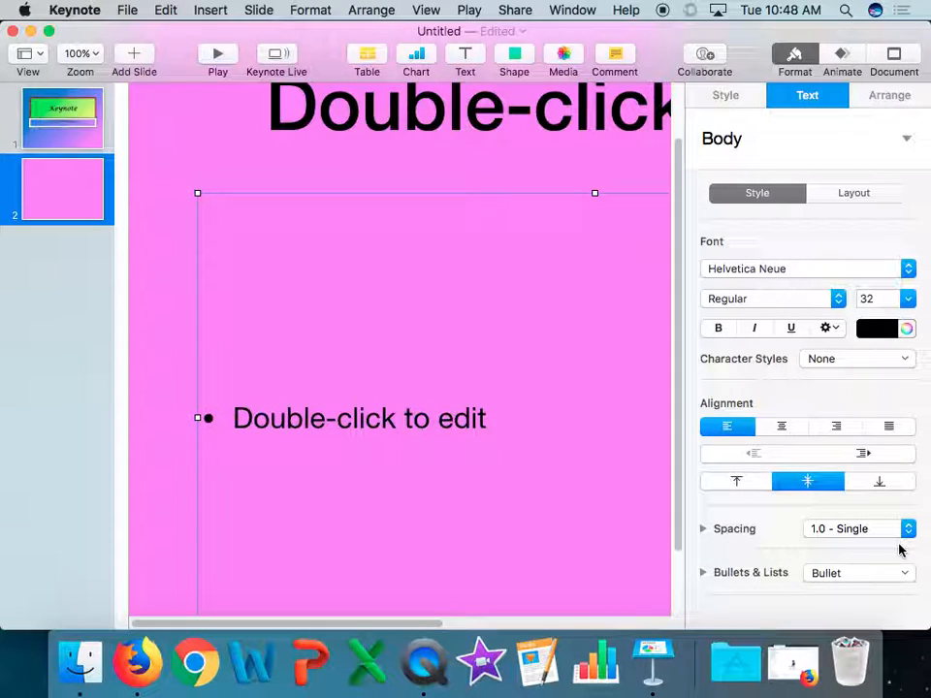
mouse_move(858, 552)
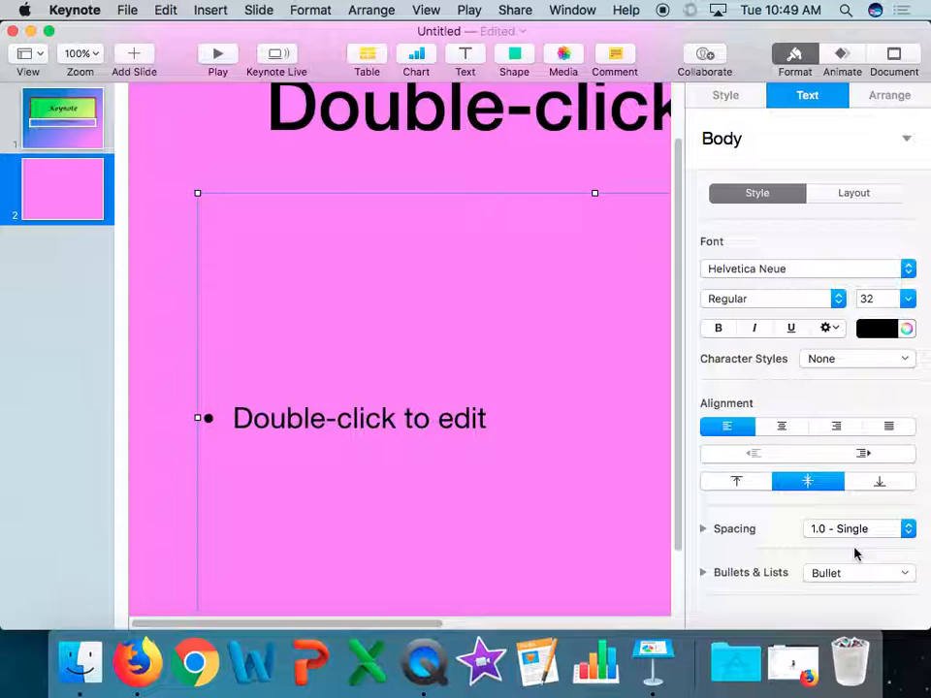
mouse_move(396, 357)
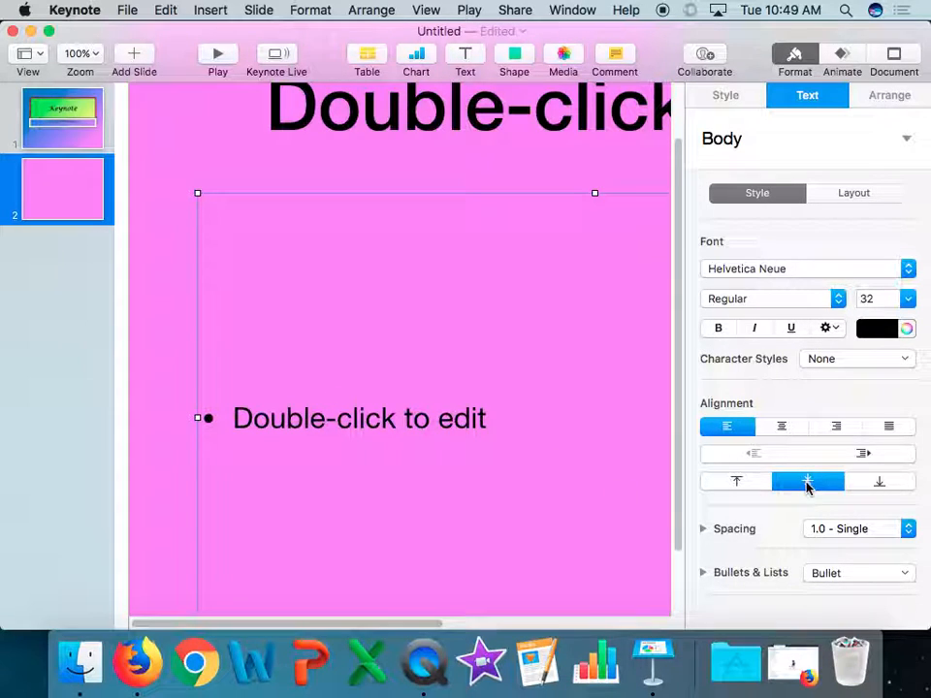
mouse_move(806, 482)
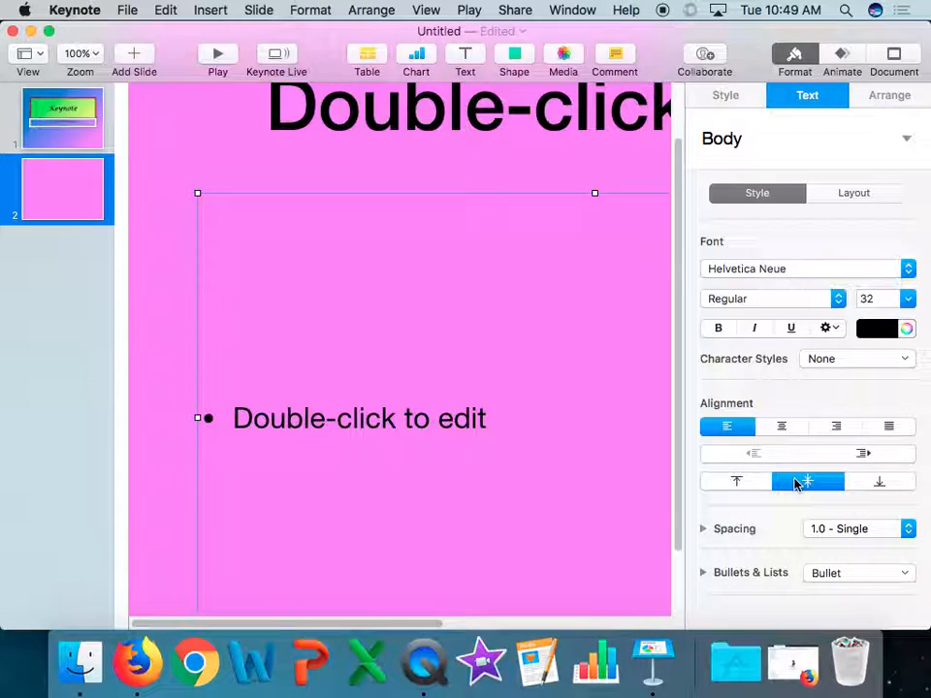
Top-align slide 2's body text and type placeholder bullet lines into it
click(736, 481)
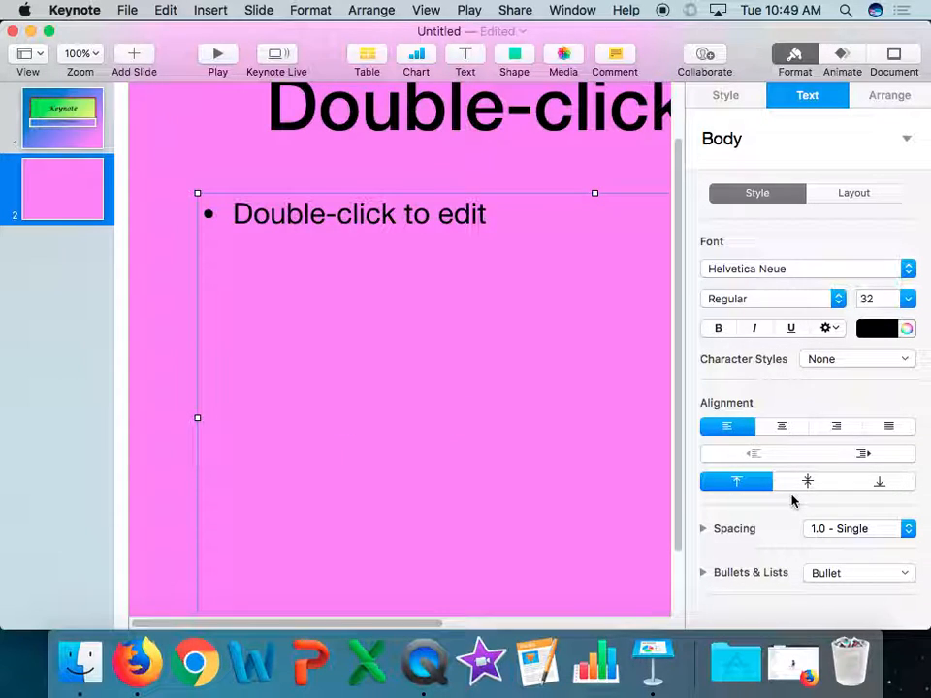
double_click(359, 213)
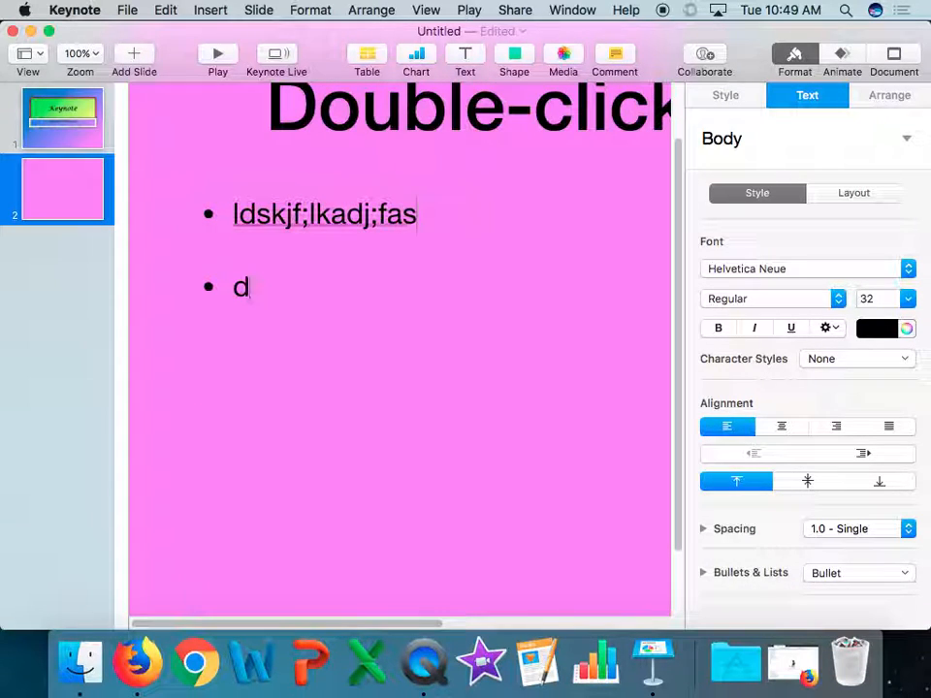
text(alksdjf;lkadjsf;lasd)
text(a;ldsjkf;lkadjsf;lkadj)
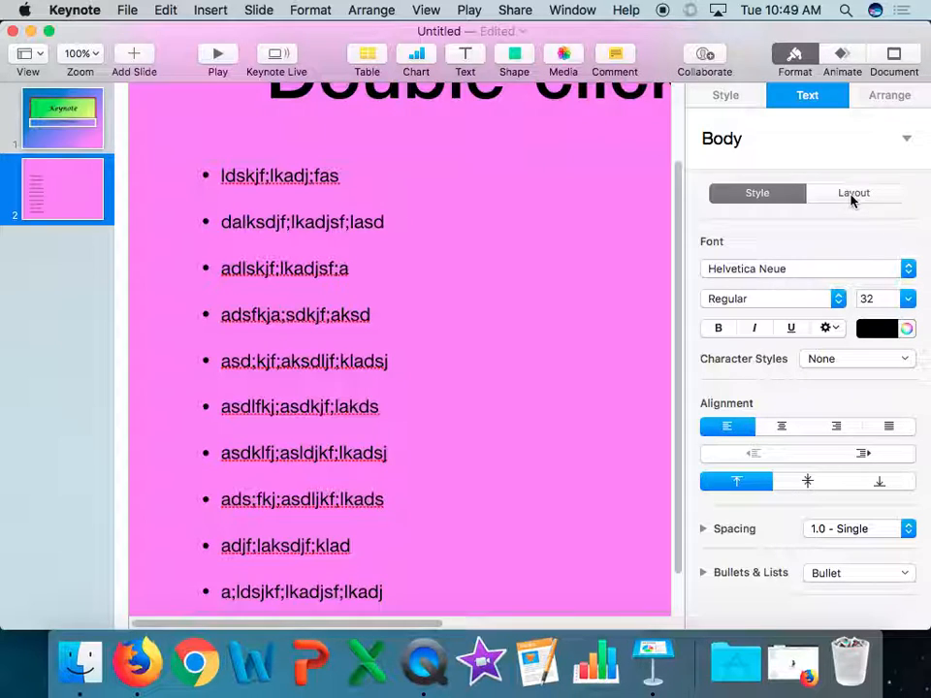
mouse_move(853, 198)
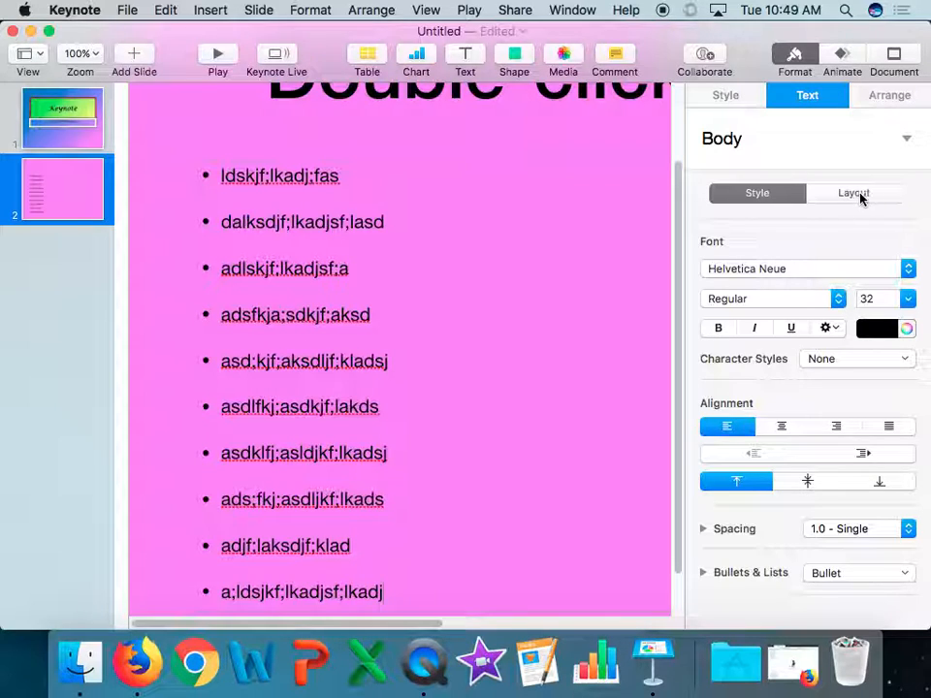
Turn Shrink text to fit back on for the ten-line bullet box and view its Arrange settings
click(853, 193)
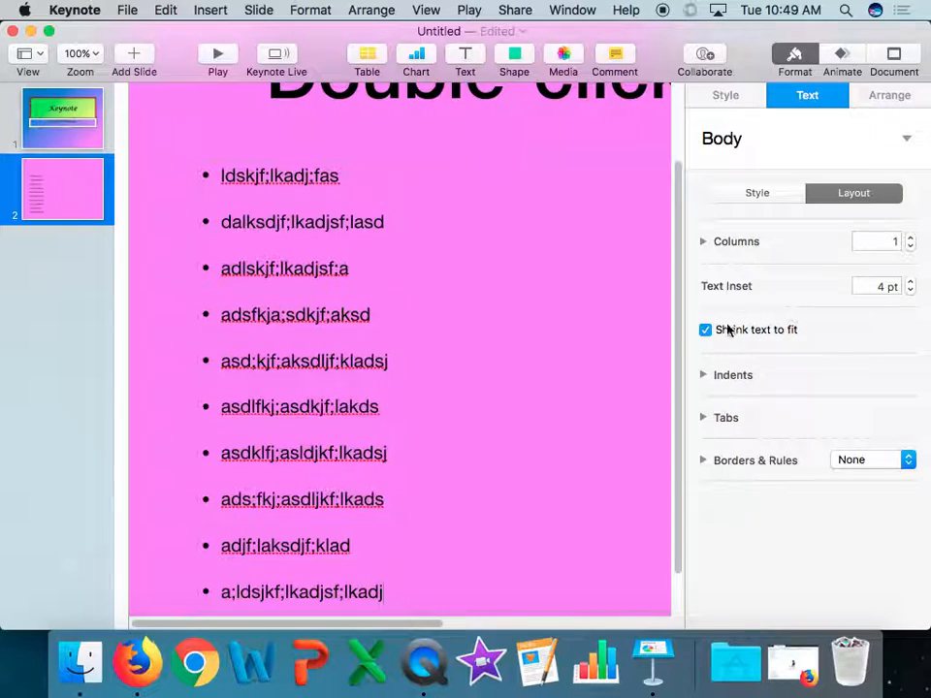
mouse_move(706, 329)
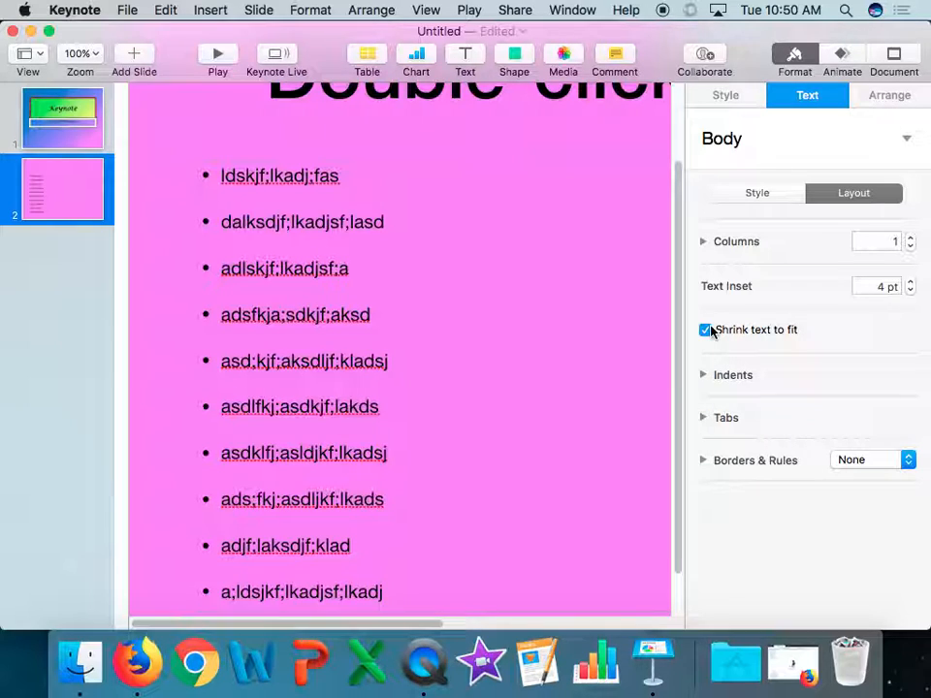
click(705, 330)
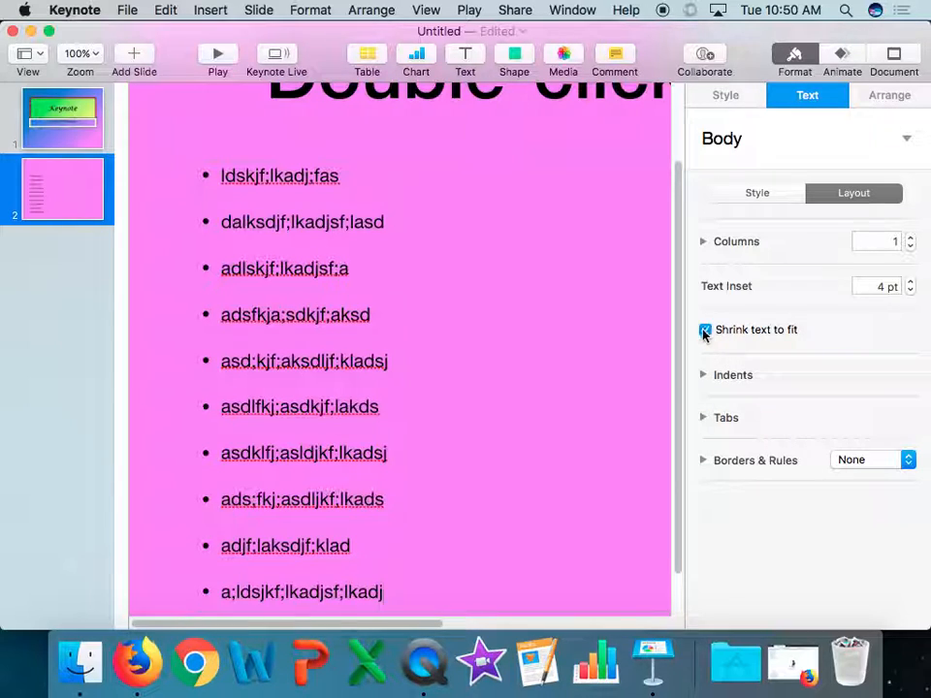
click(705, 329)
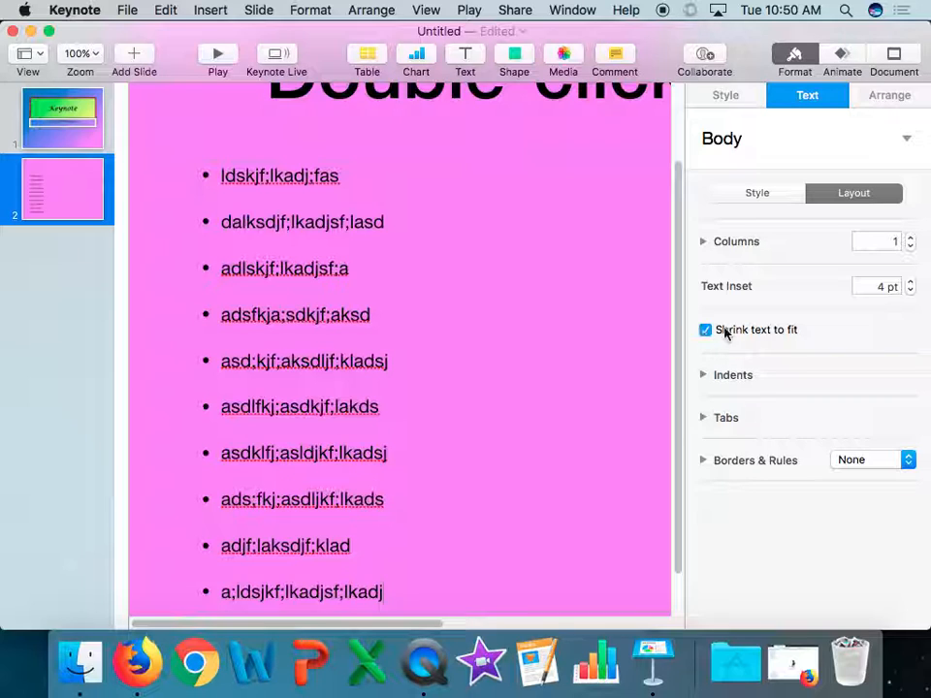
click(887, 94)
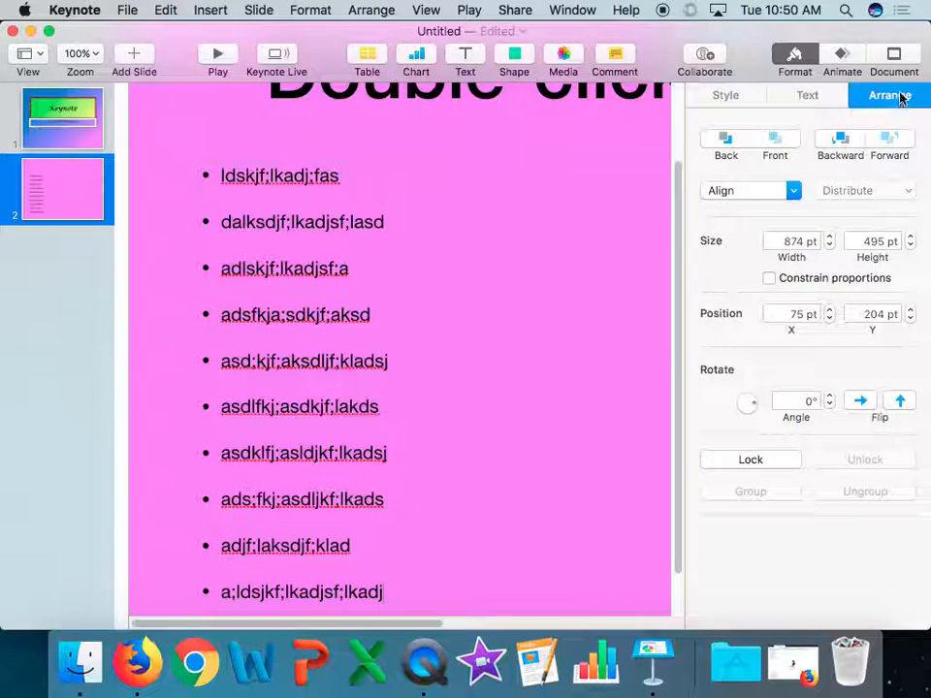